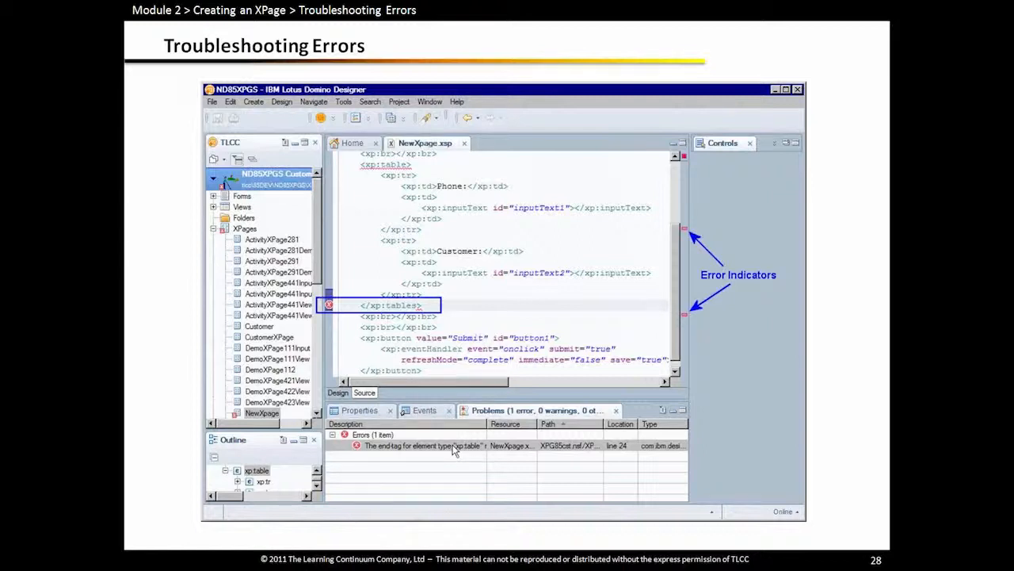
mouse_move(331, 318)
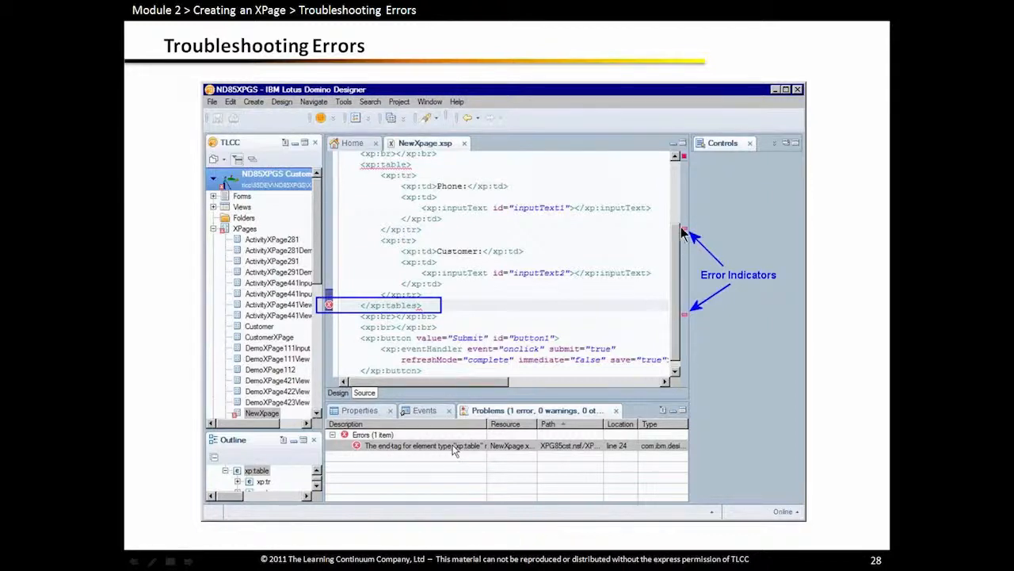
mouse_move(680, 279)
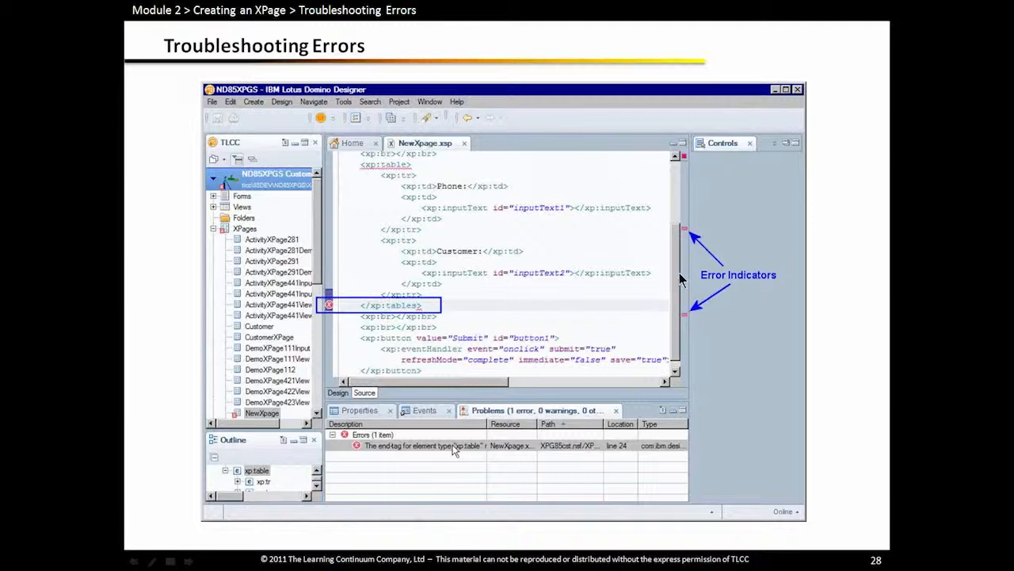
mouse_move(258, 418)
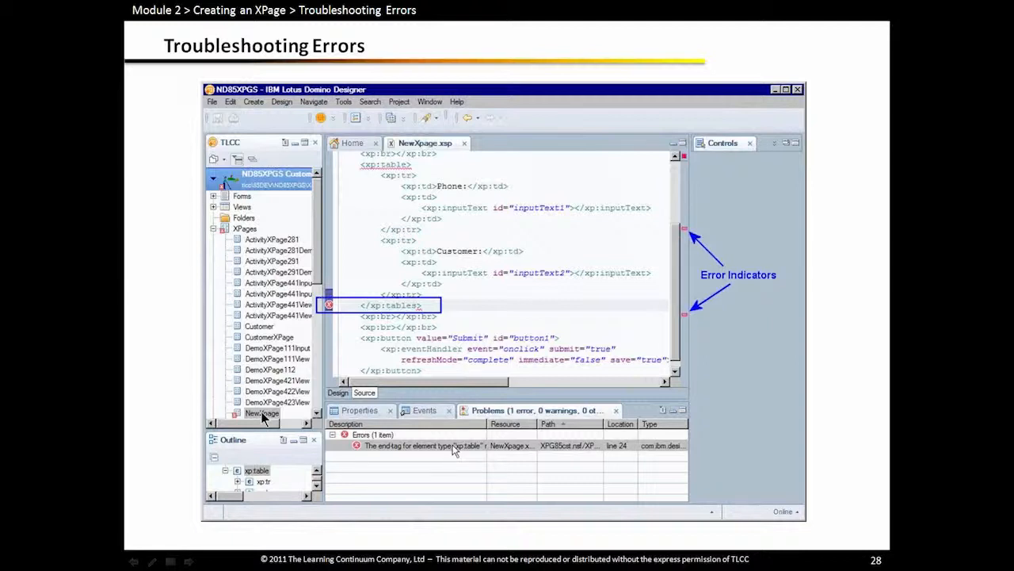
mouse_move(250, 233)
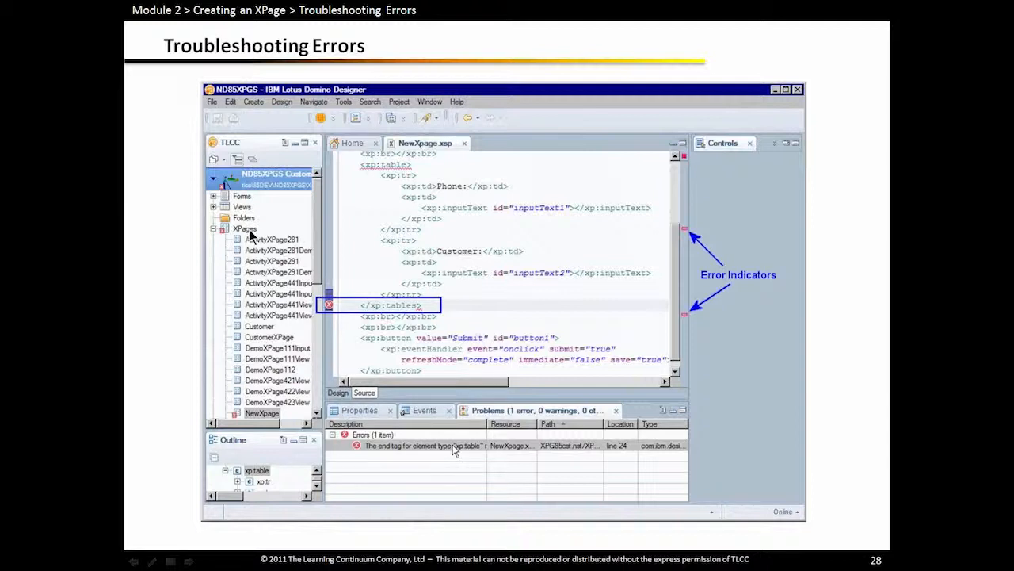
mouse_move(254, 237)
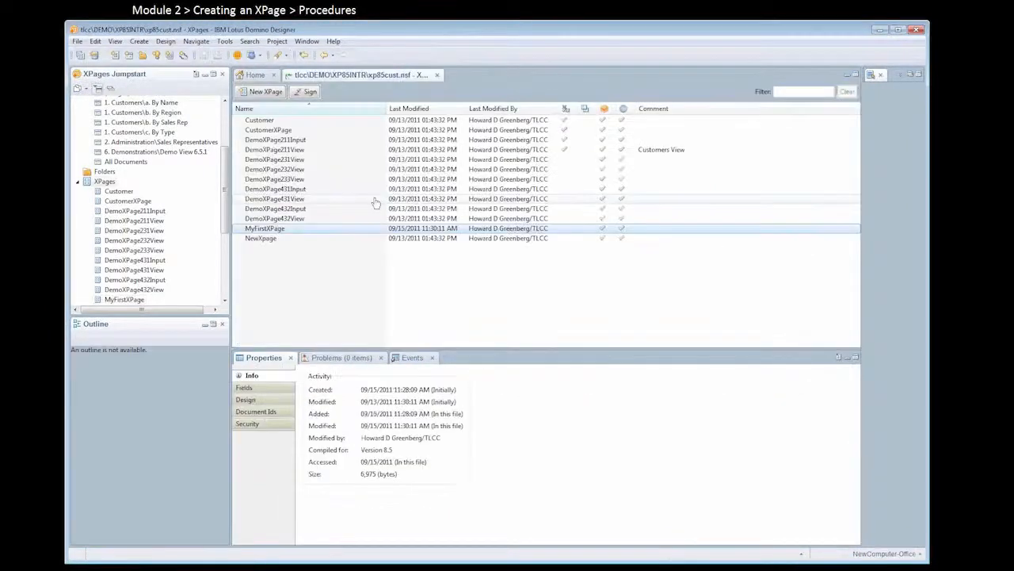
Open MyFirstXPage and insert a two-column Container Controls table below the Customers heading
double_click(264, 229)
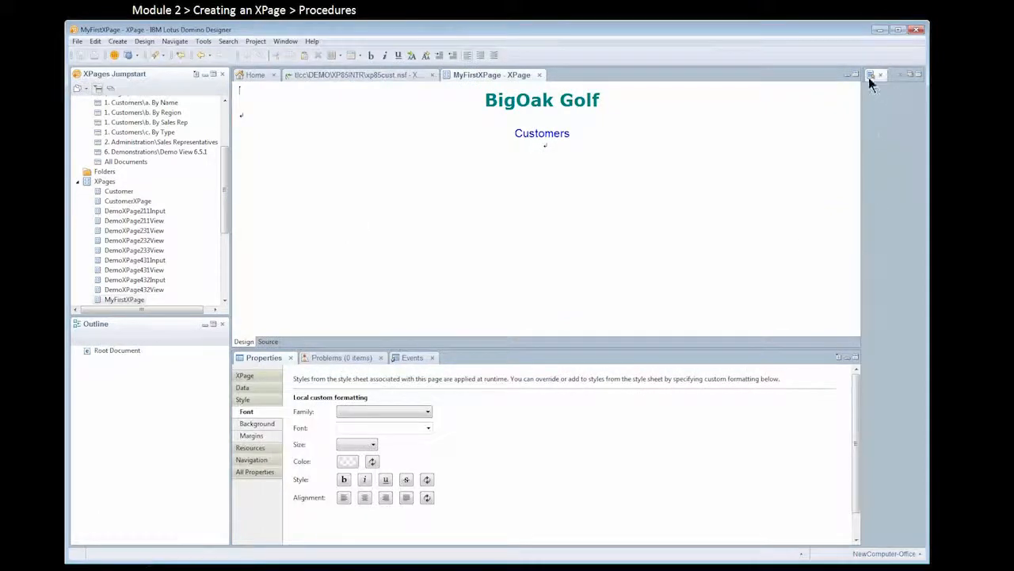
left_click(859, 75)
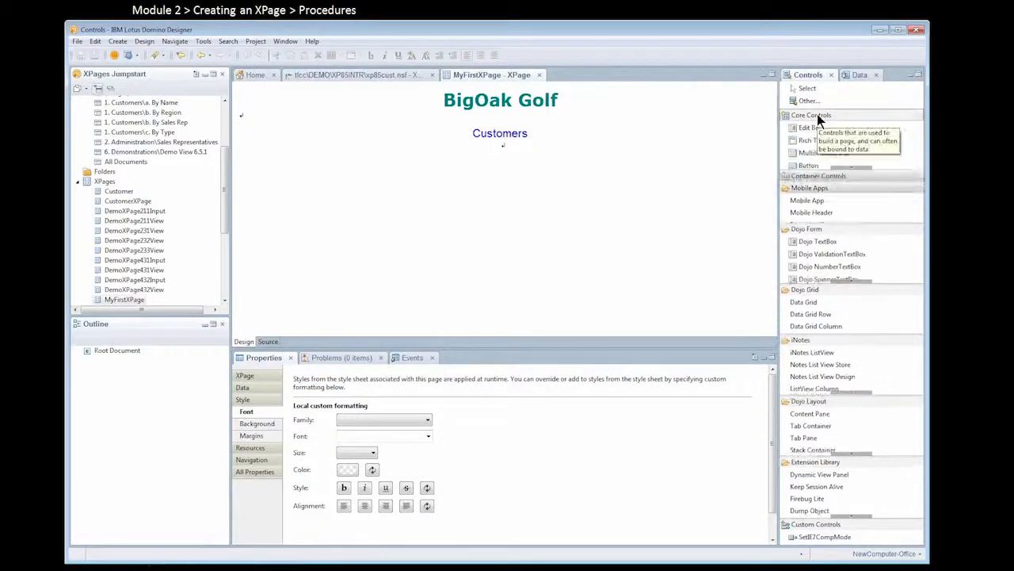
left_click(811, 115)
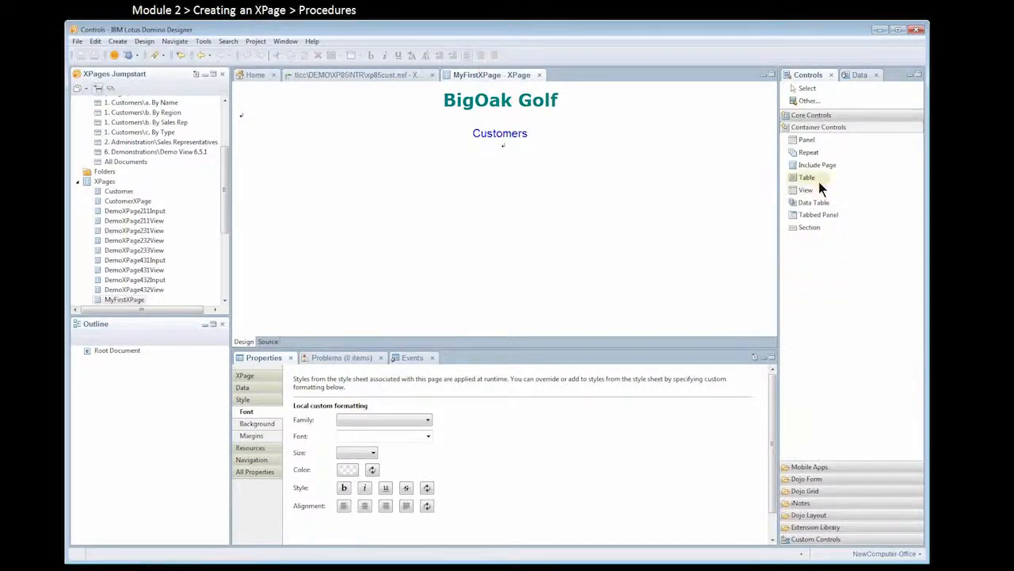
mouse_move(807, 176)
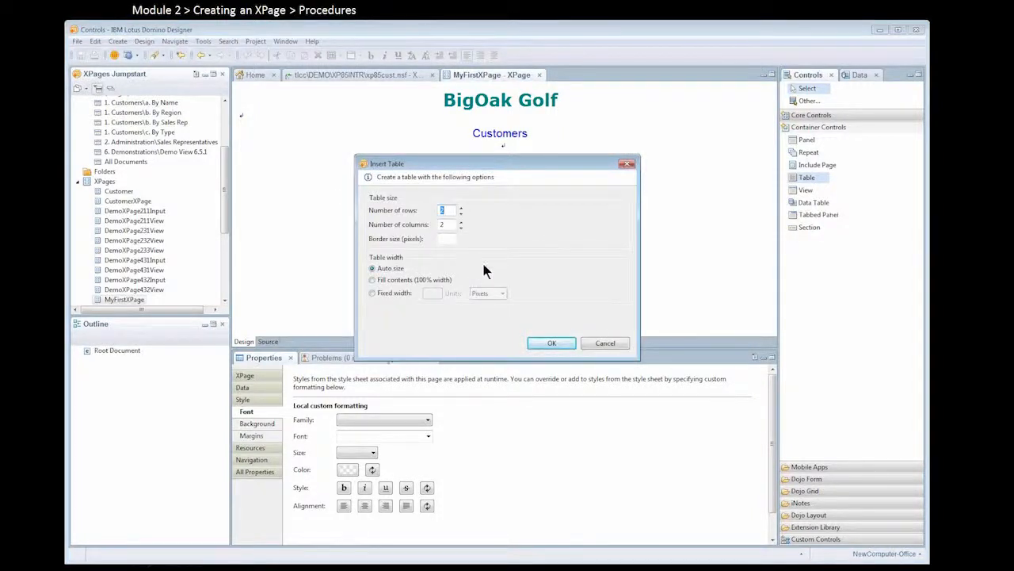
left_click(551, 342)
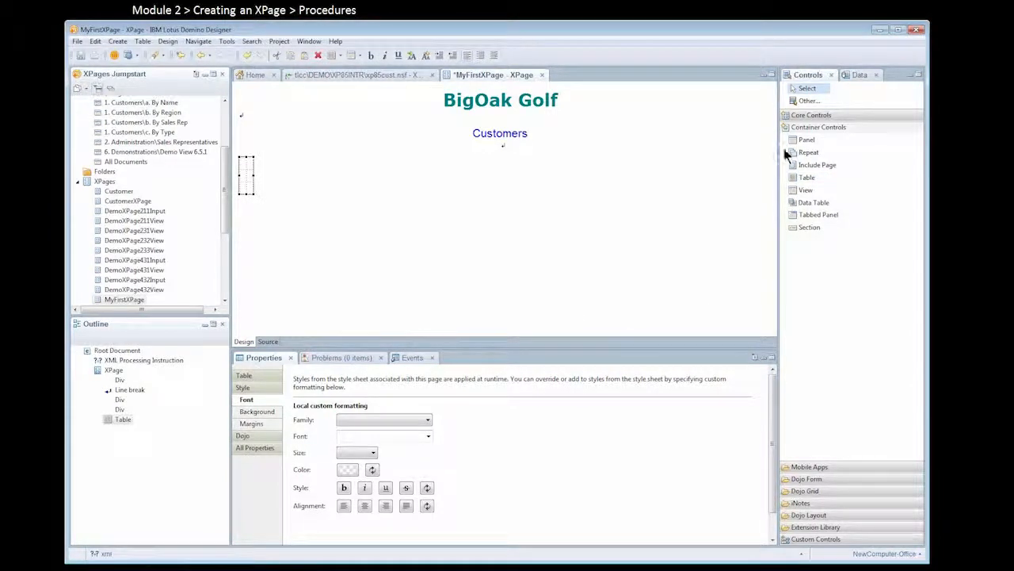
Add two Core Controls labels in the first column, labelled Phone and Name
left_click(811, 115)
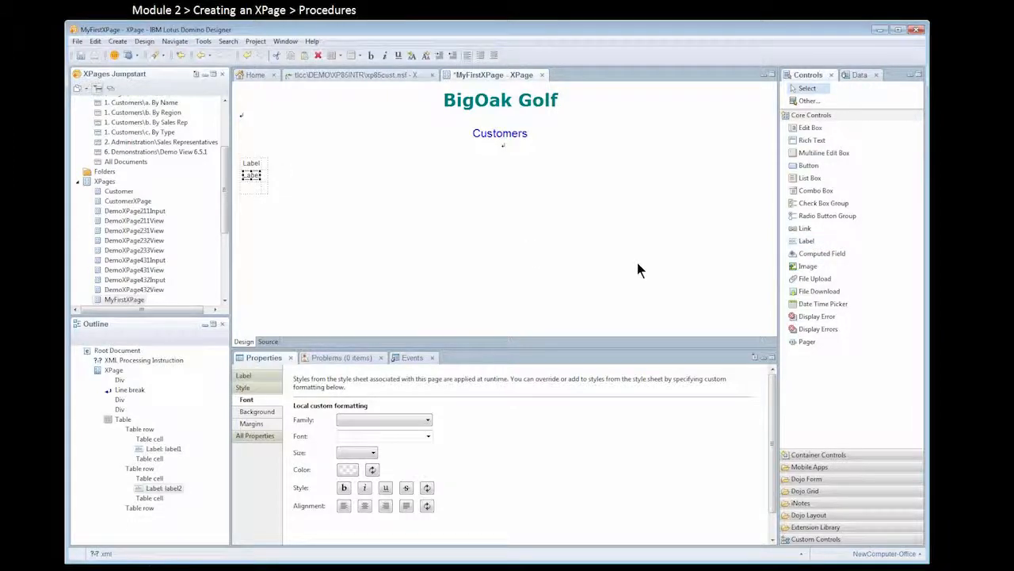
mouse_move(287, 308)
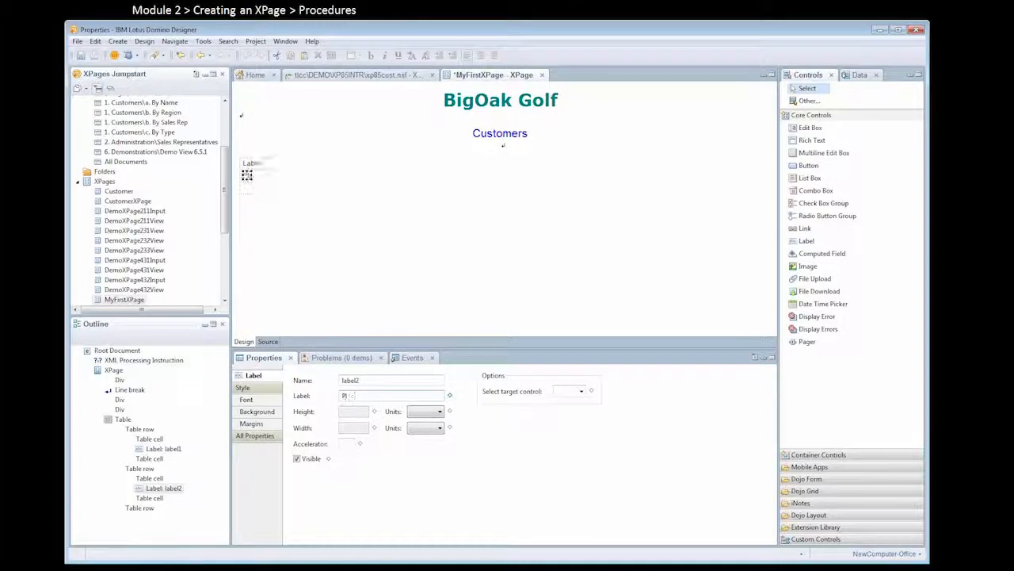
type("Phone")
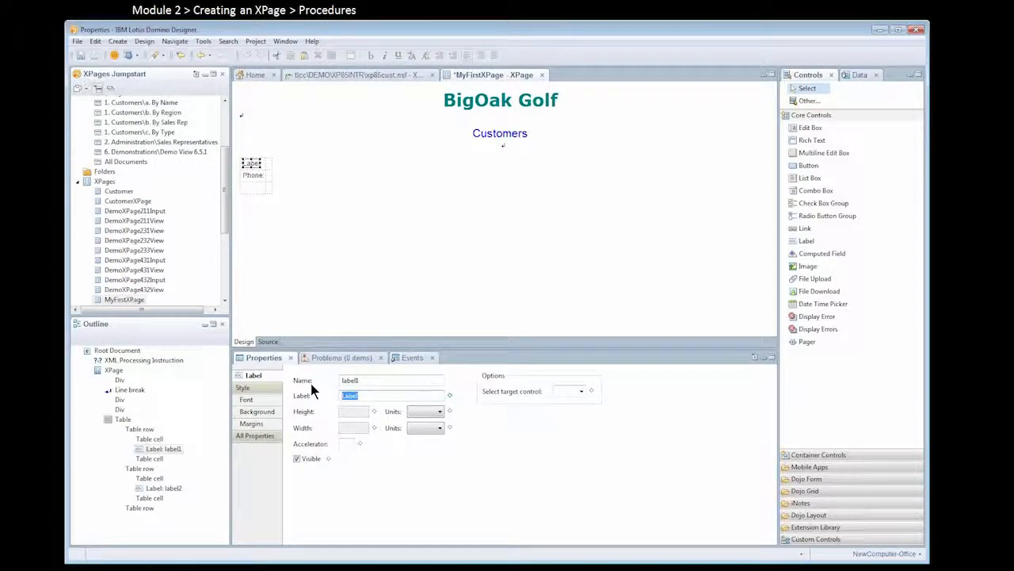
type("Name:")
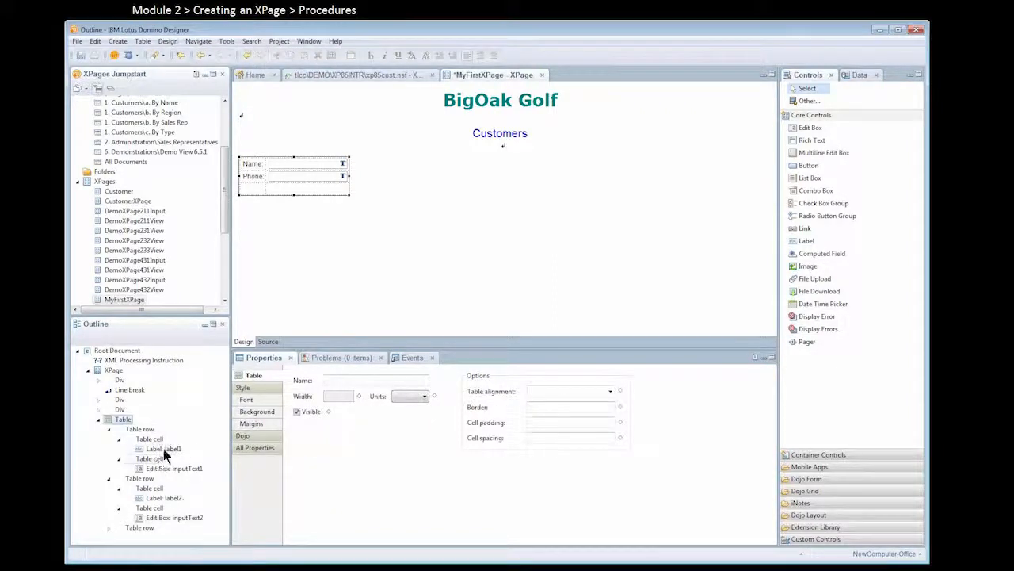
Make the Name: label bold through its Font settings, then select the whole table
left_click(163, 448)
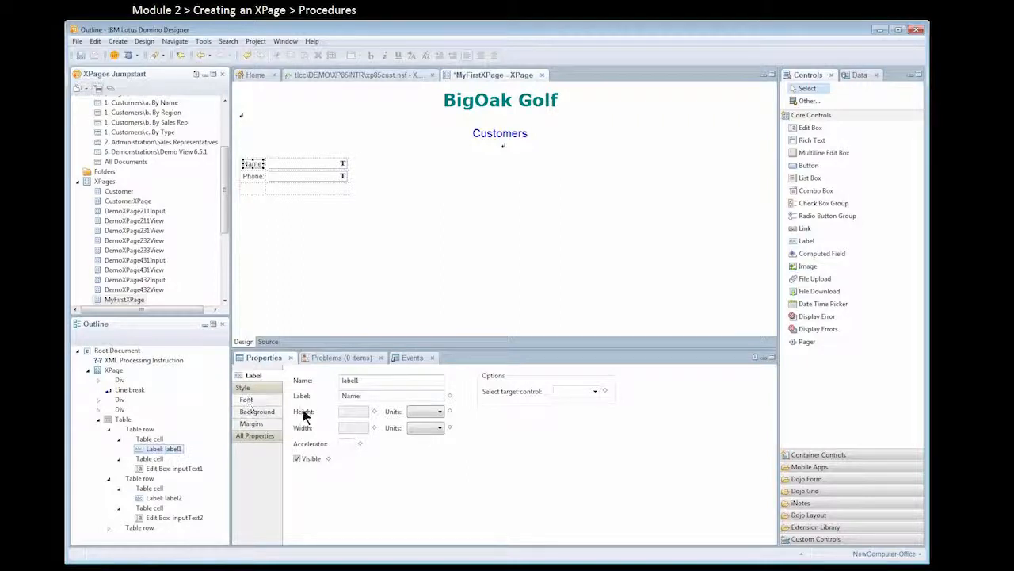
left_click(246, 399)
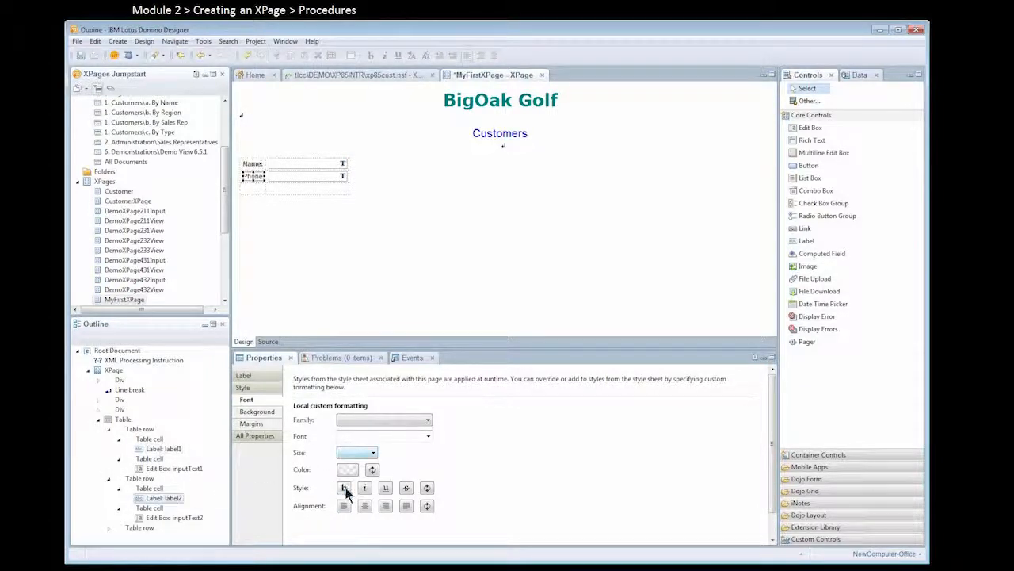
left_click(343, 488)
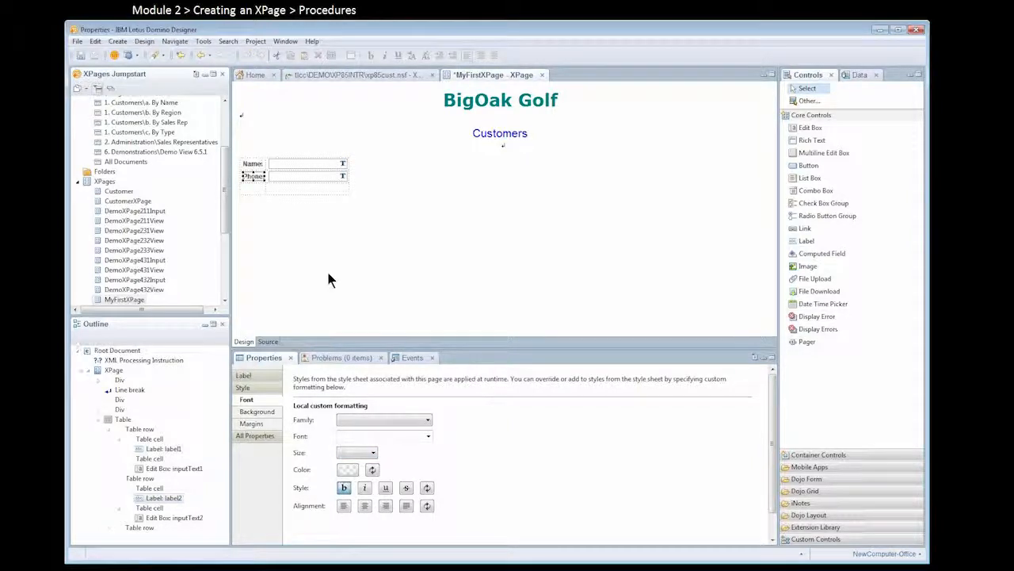
mouse_move(651, 324)
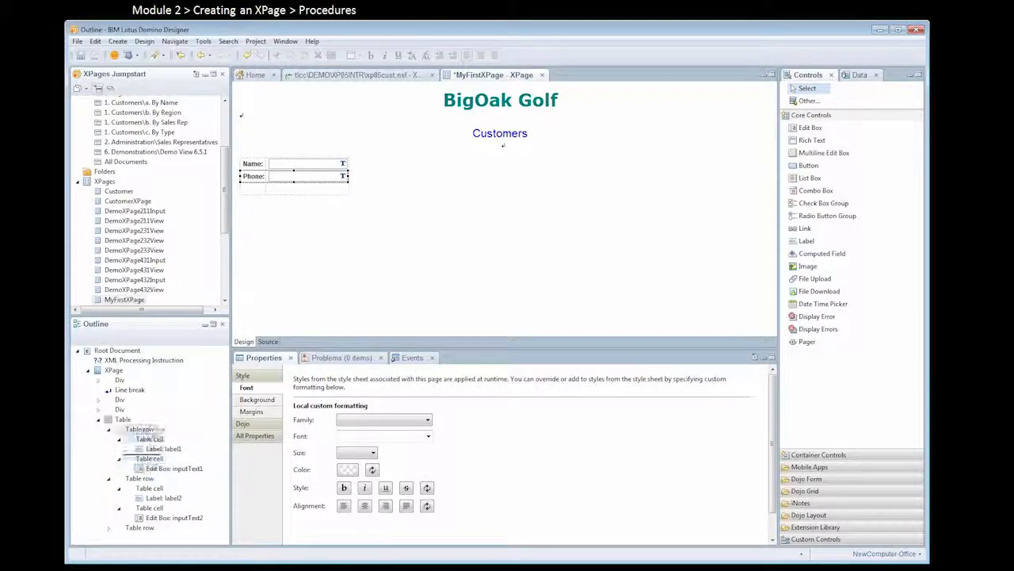
left_click(140, 429)
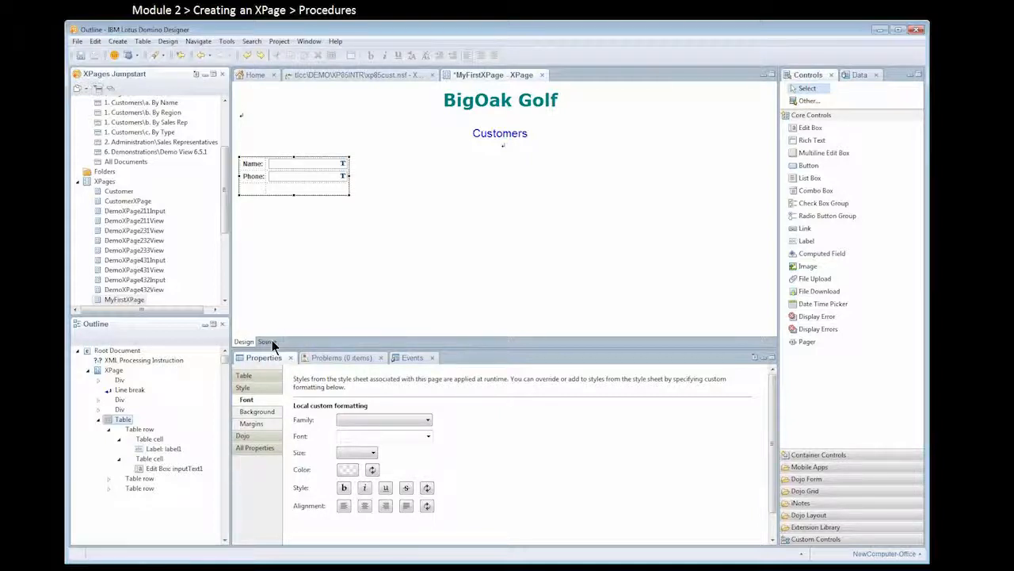
View MyFirstXPage's XML source and list the reported end-tag problem
left_click(268, 341)
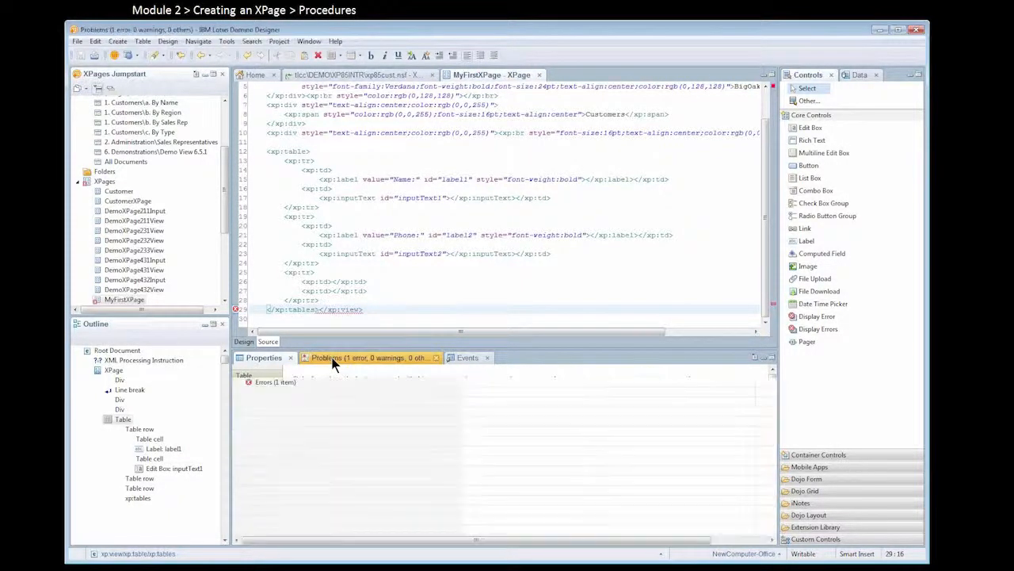
left_click(364, 357)
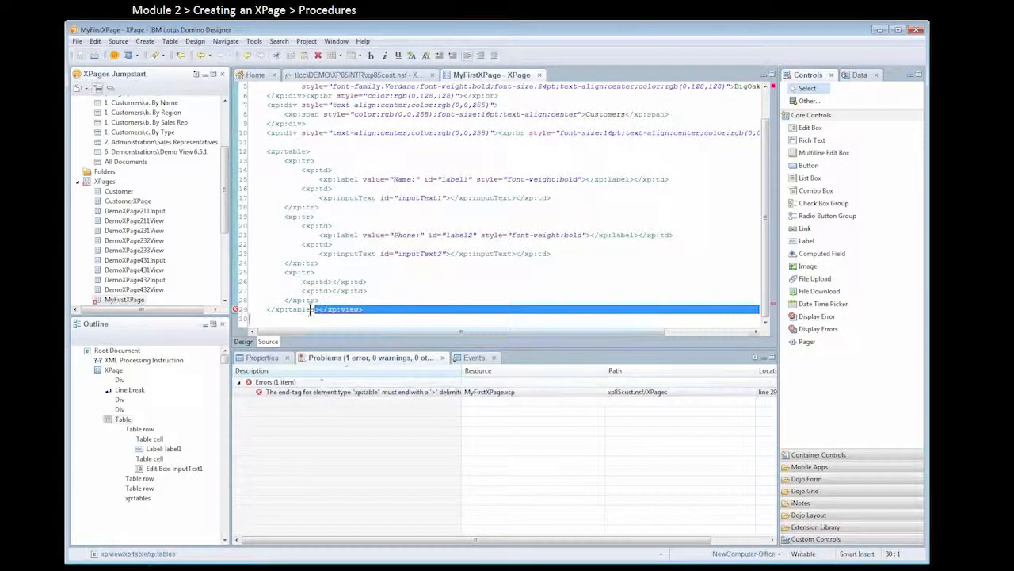
mouse_move(313, 309)
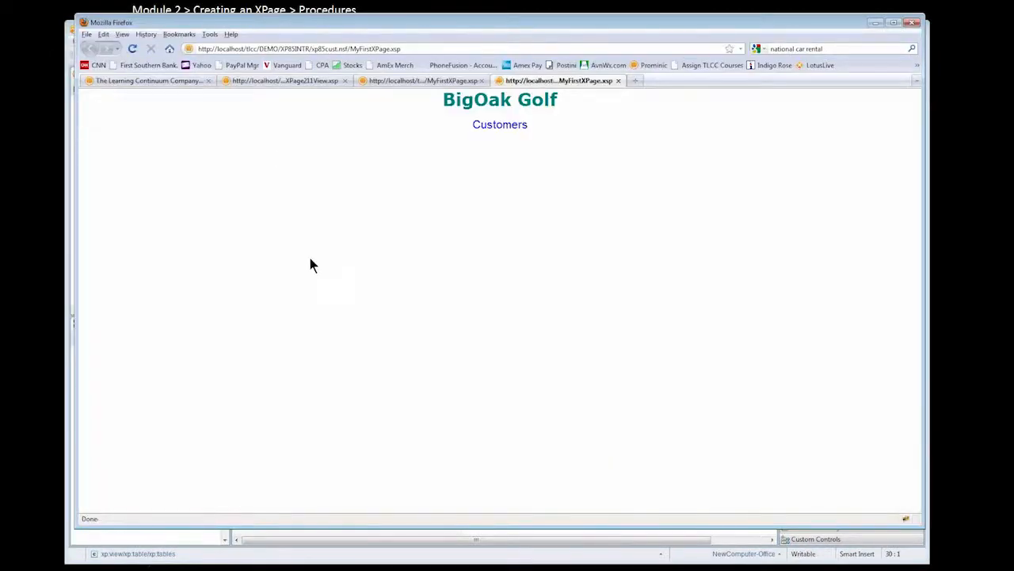
mouse_move(222, 164)
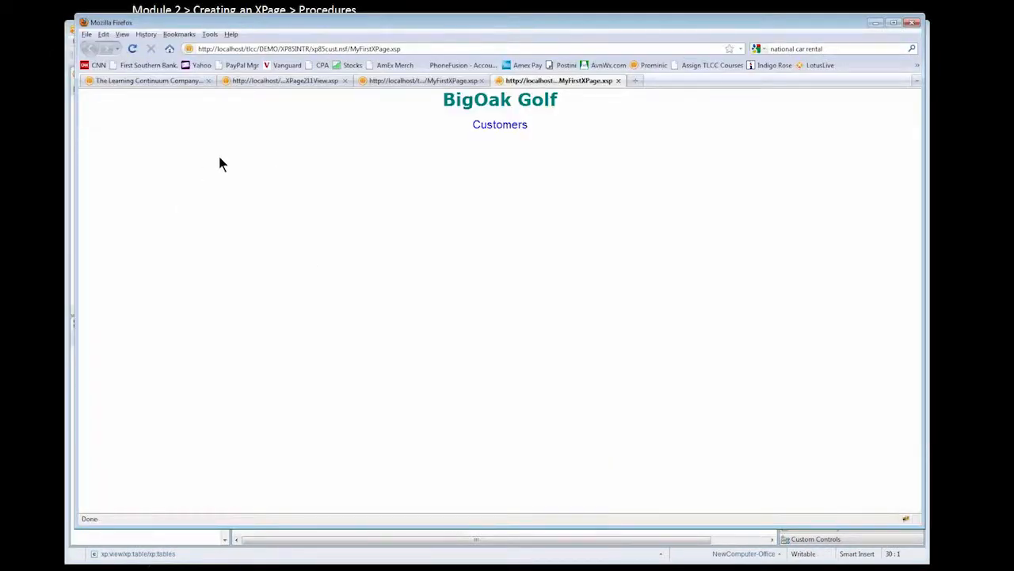
mouse_move(278, 206)
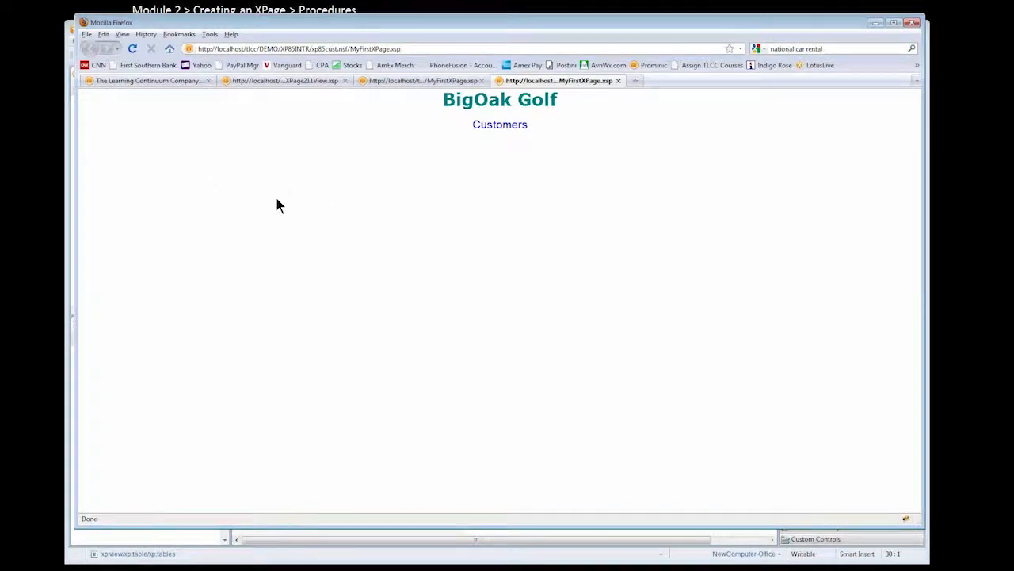
mouse_move(607, 212)
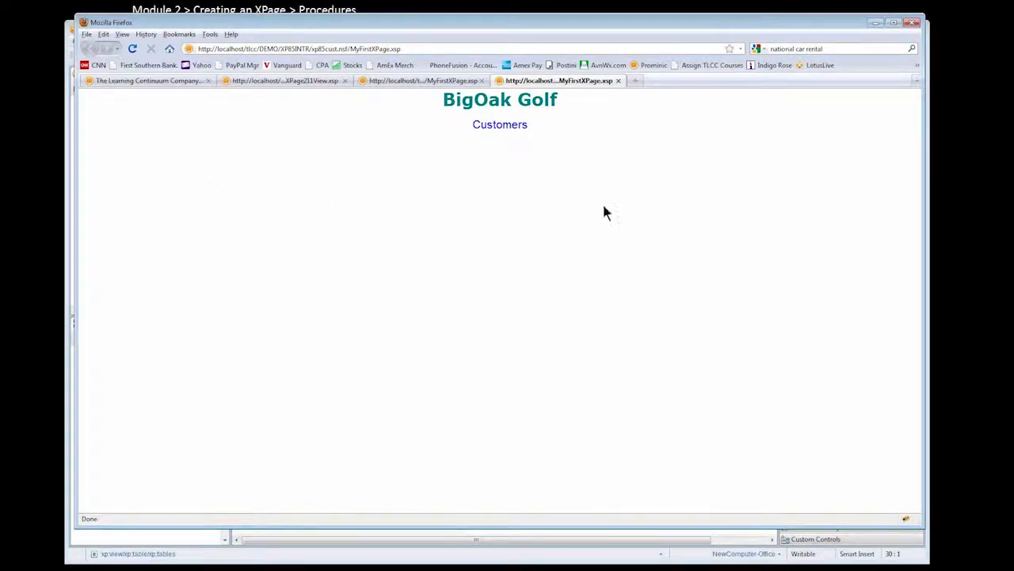
mouse_move(388, 230)
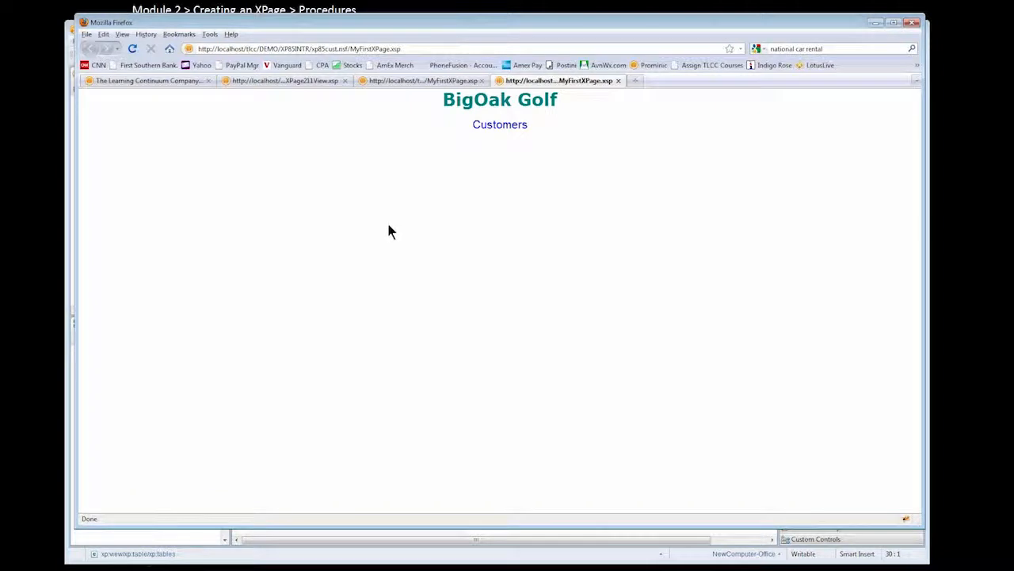
mouse_move(388, 262)
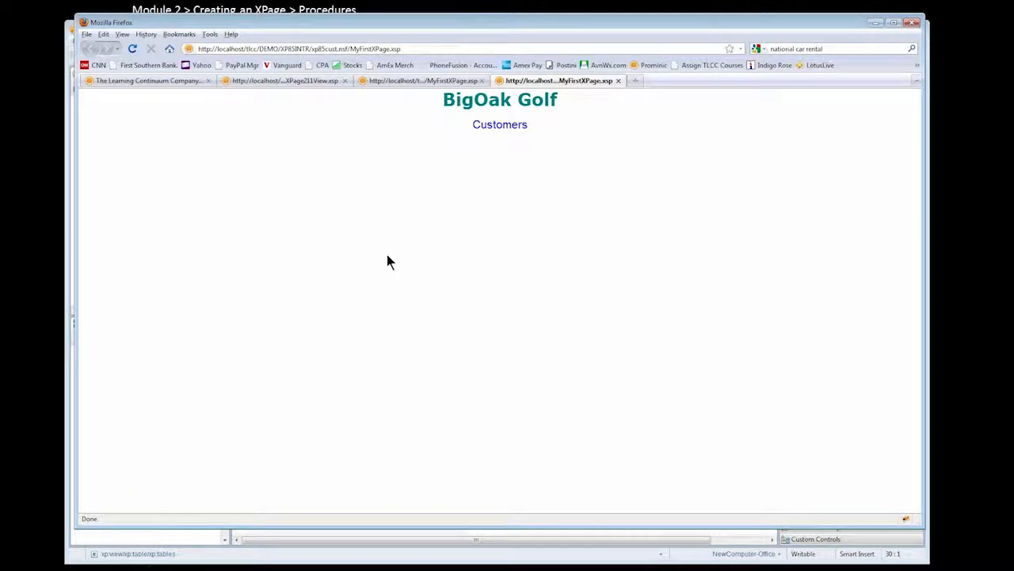
mouse_move(355, 224)
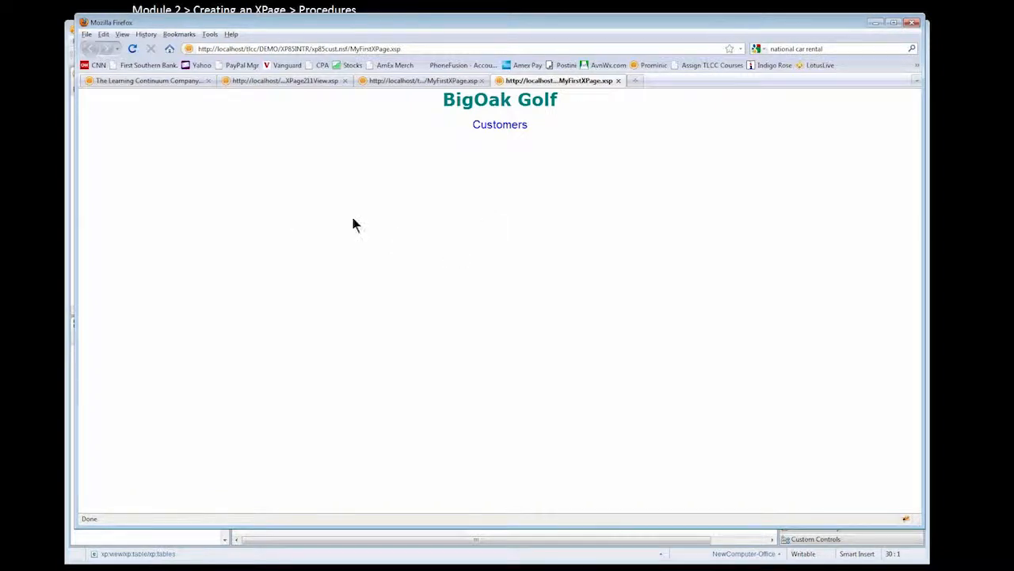
mouse_move(345, 230)
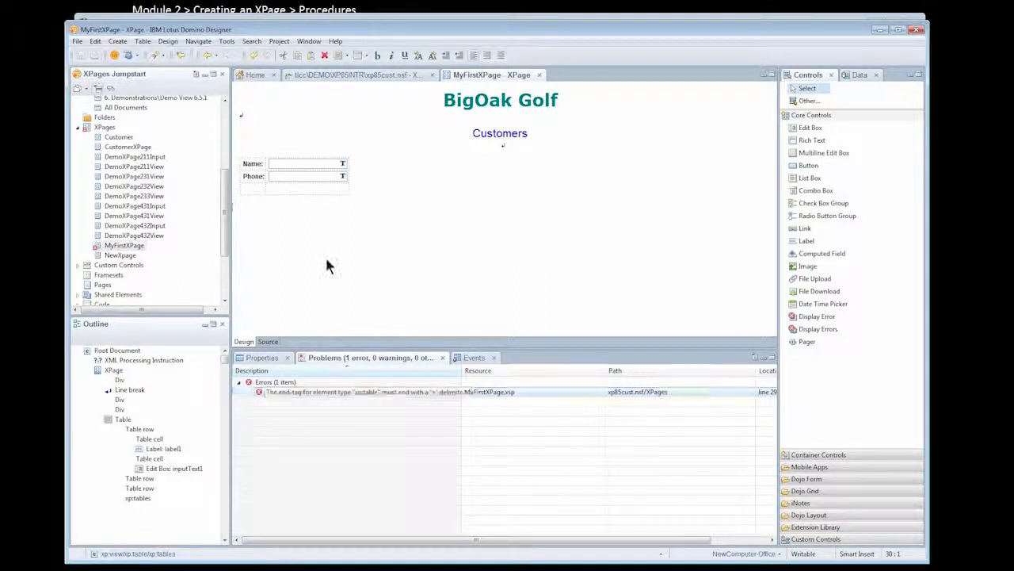
Inspect the xp:table end-tag error and return to the page source
left_click(364, 392)
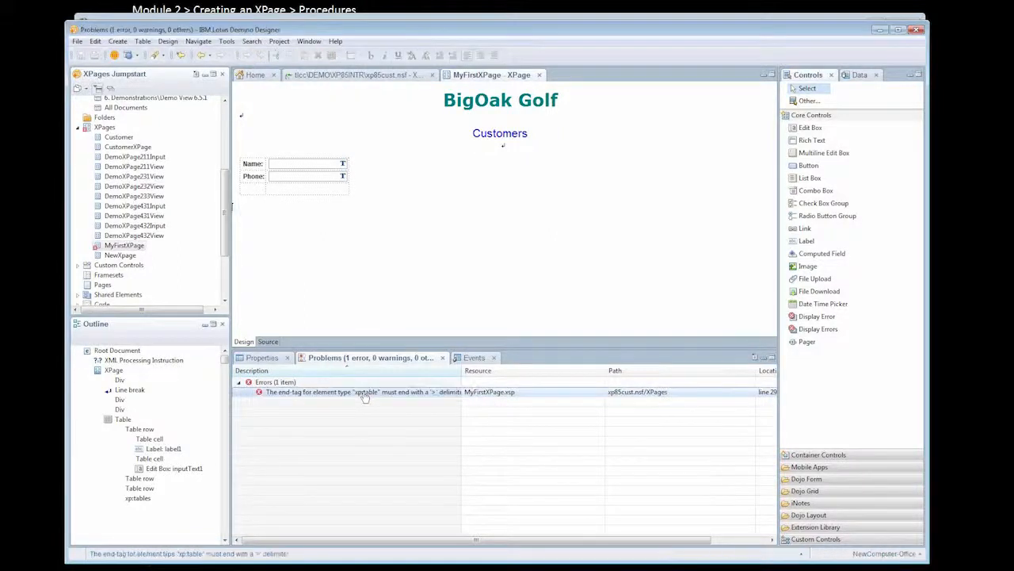
left_click(268, 341)
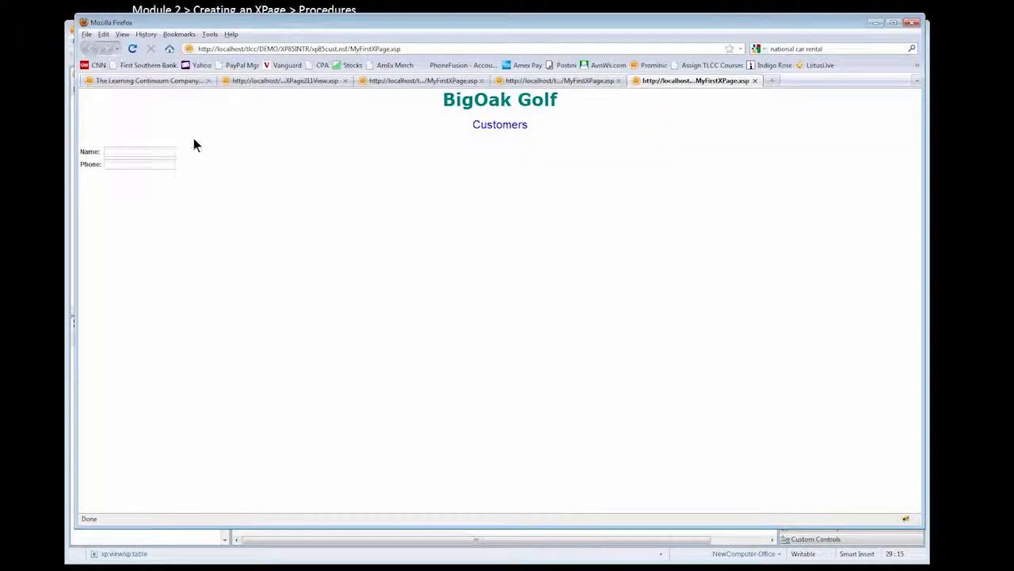
mouse_move(745, 101)
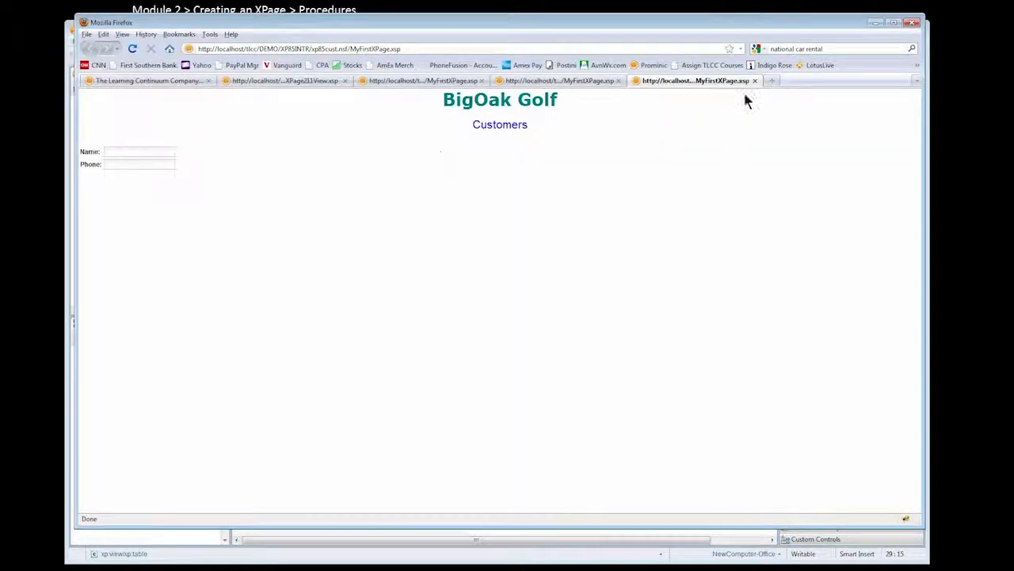
mouse_move(62, 428)
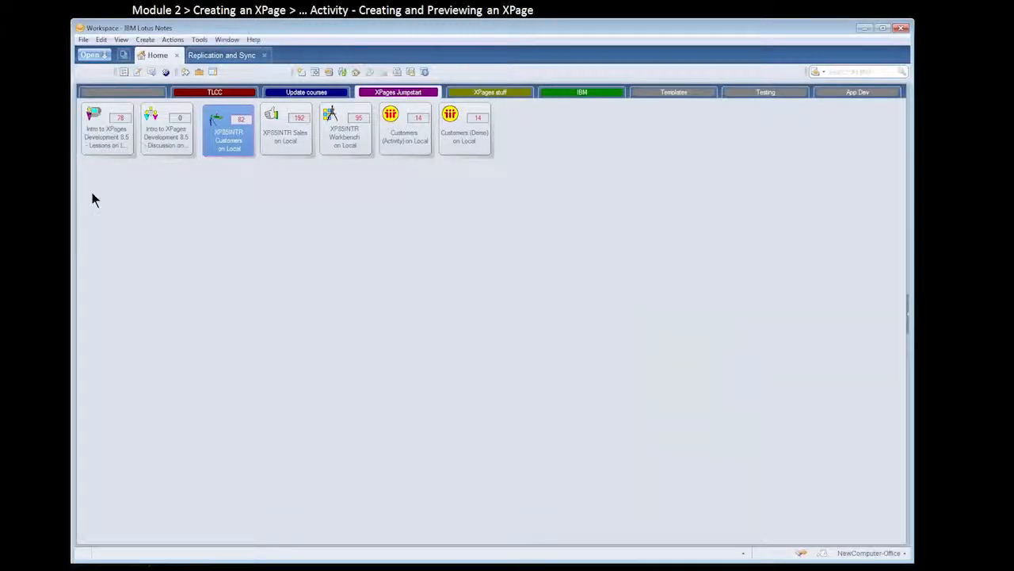
Open the Intro to XPages Development 8.5 Lessons, expand Module 2, and open Creating an XPage
left_click(107, 131)
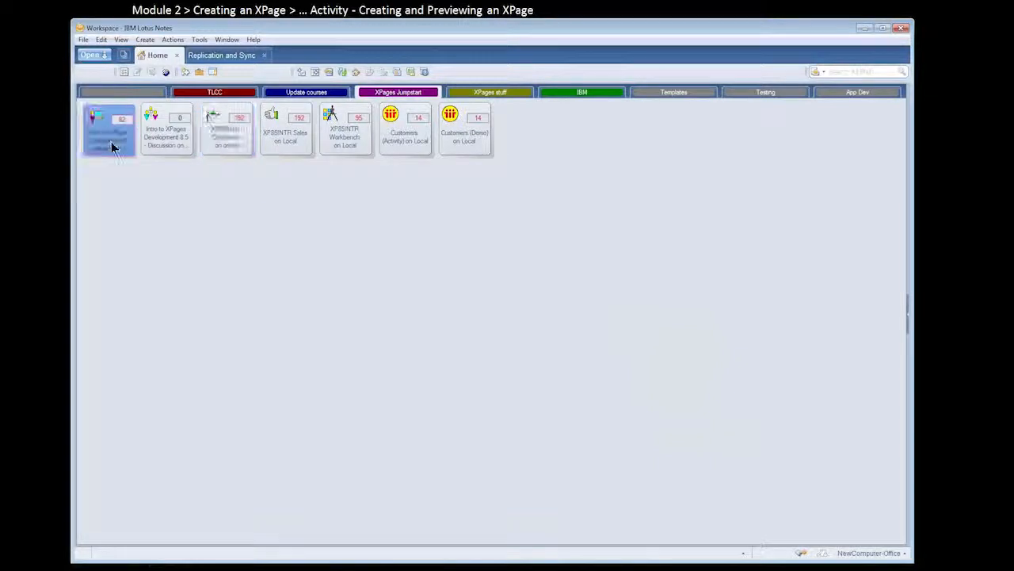
double_click(111, 129)
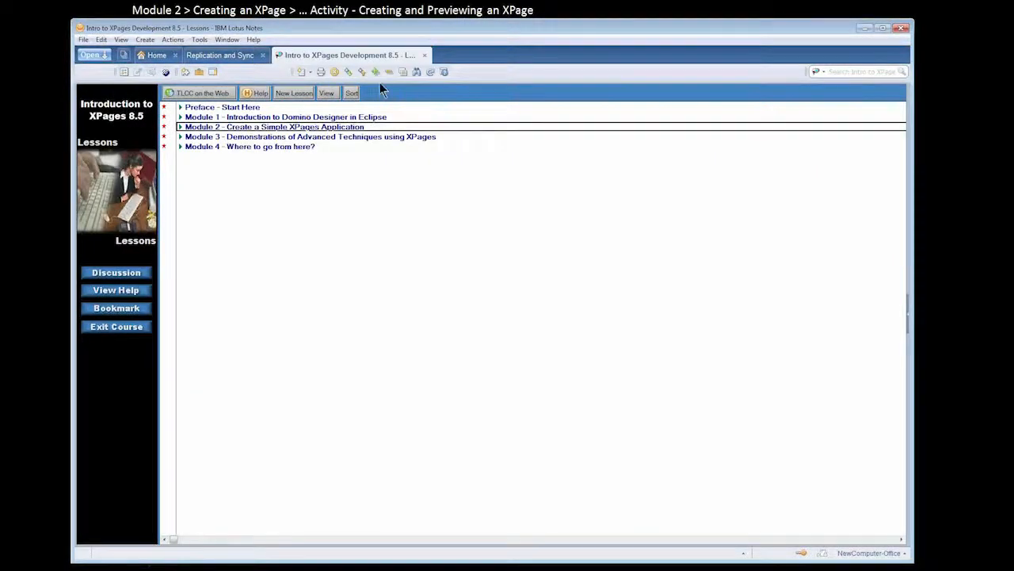
left_click(157, 55)
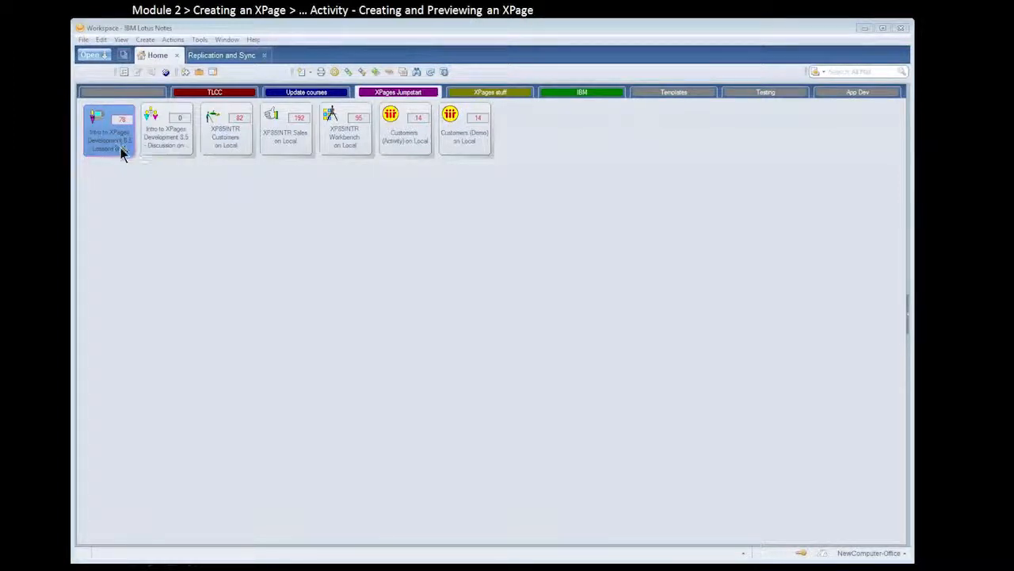
double_click(107, 131)
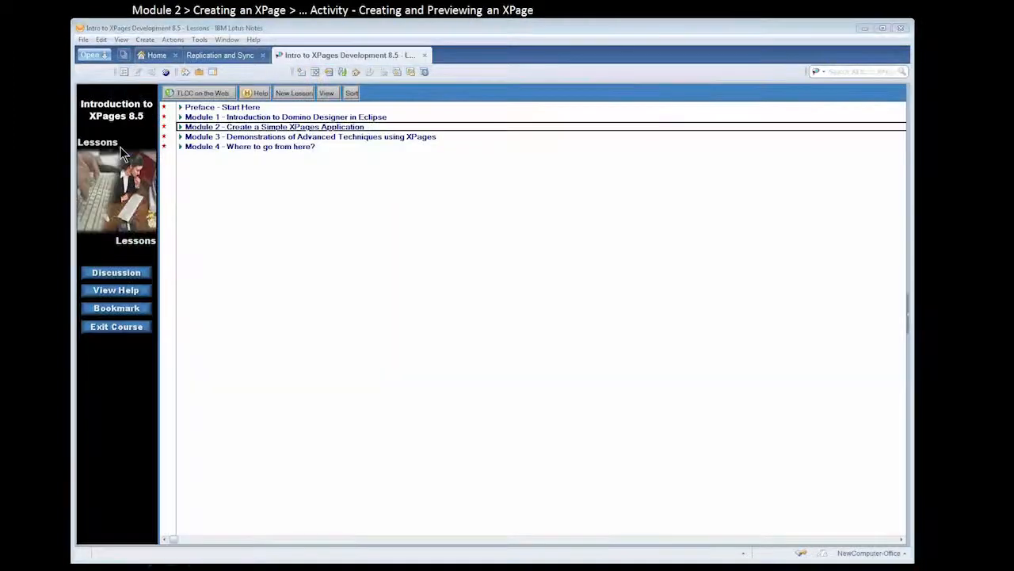
left_click(180, 127)
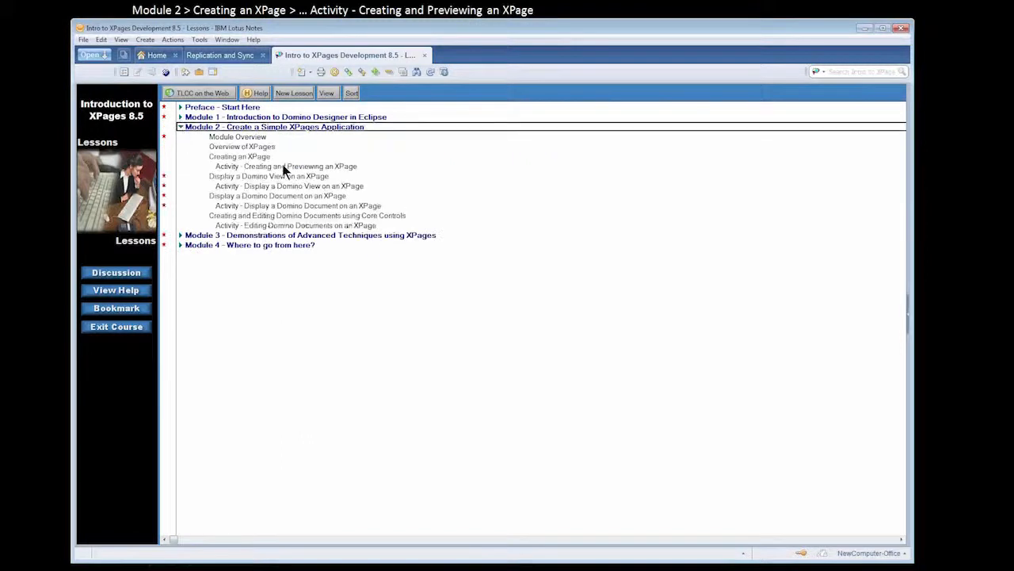
left_click(283, 165)
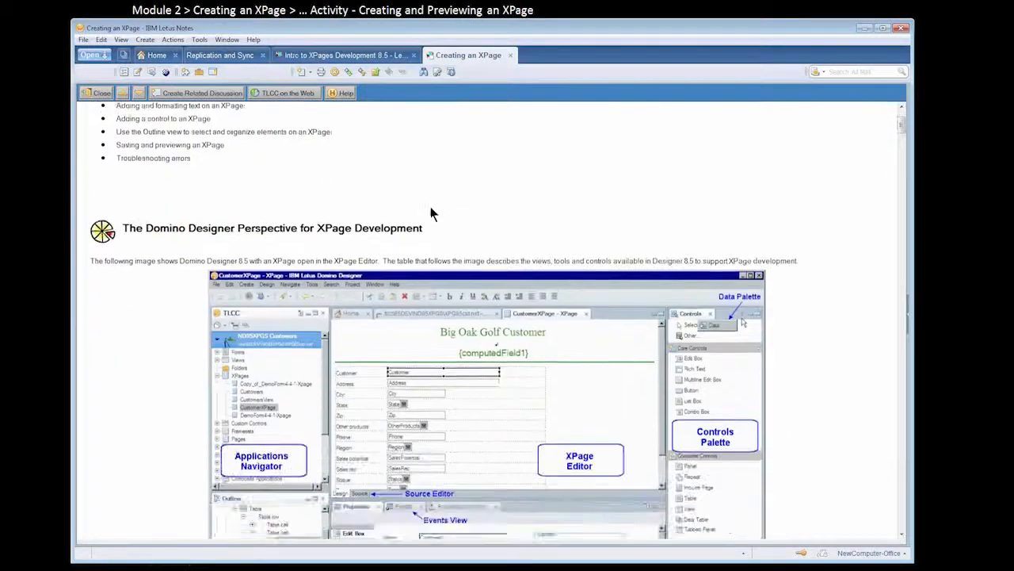
Scroll through the Creating an XPage lesson, then close it
scroll("down", 3)
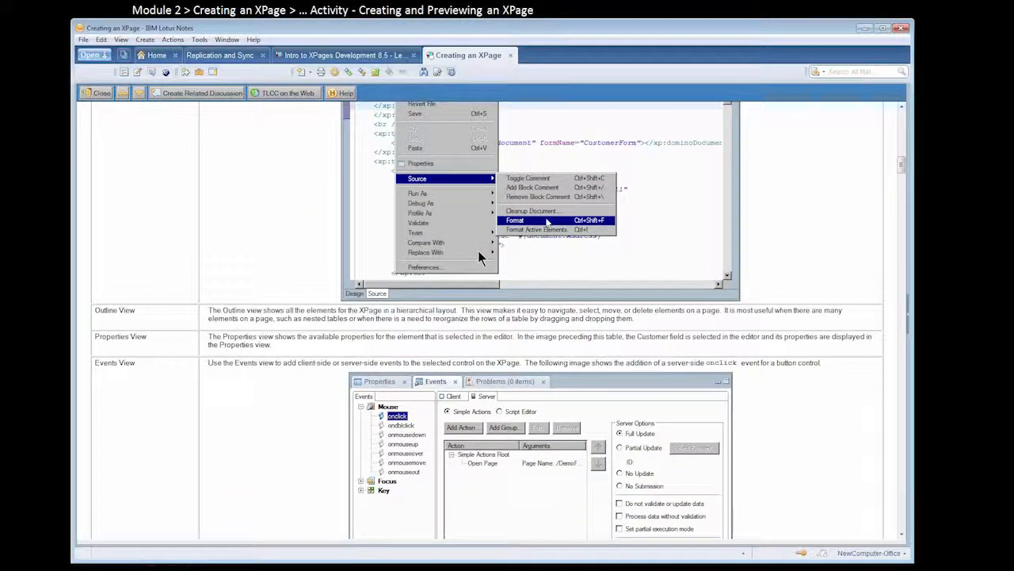
mouse_move(426, 329)
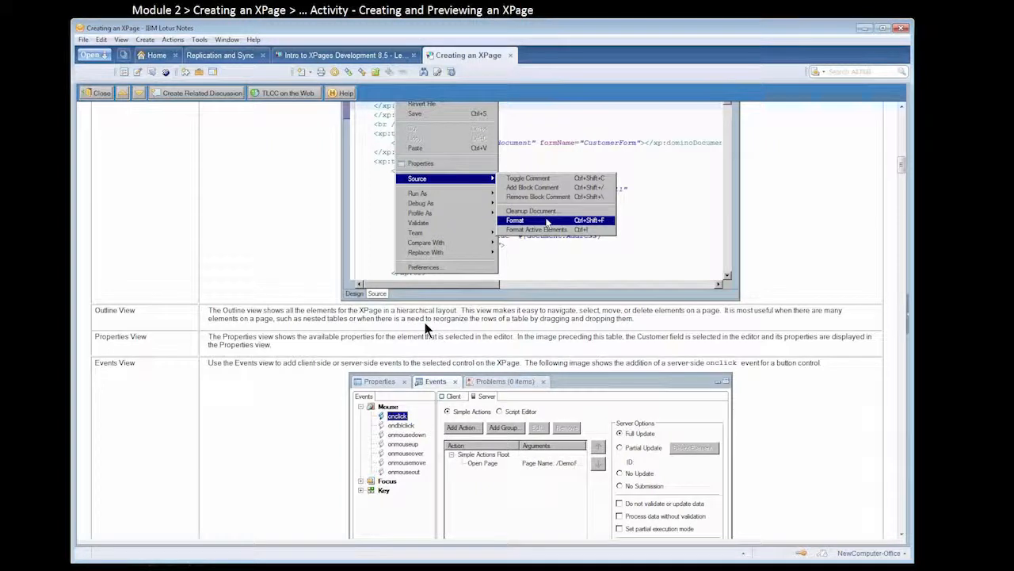
scroll("down", 3)
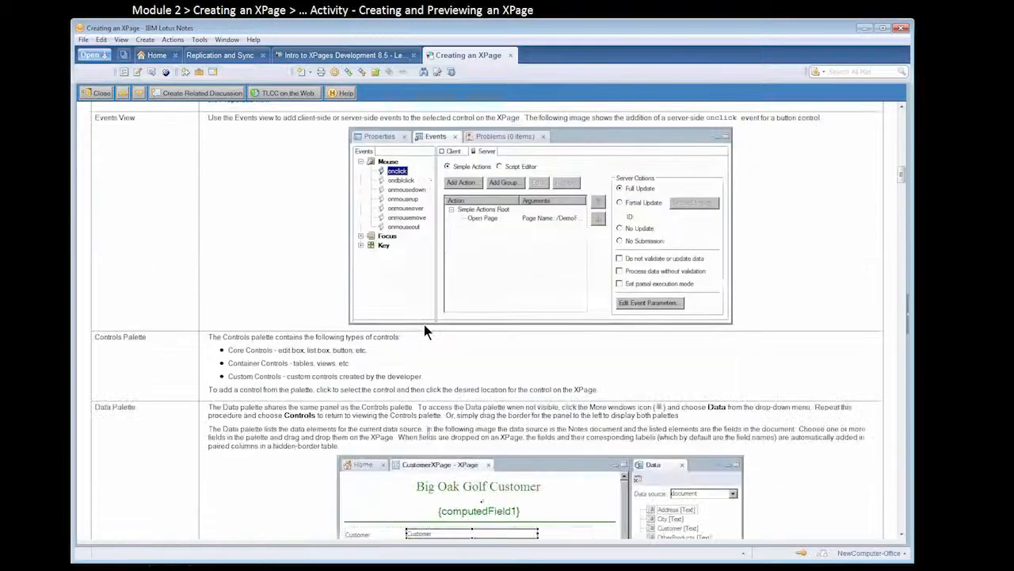
scroll("down", 3)
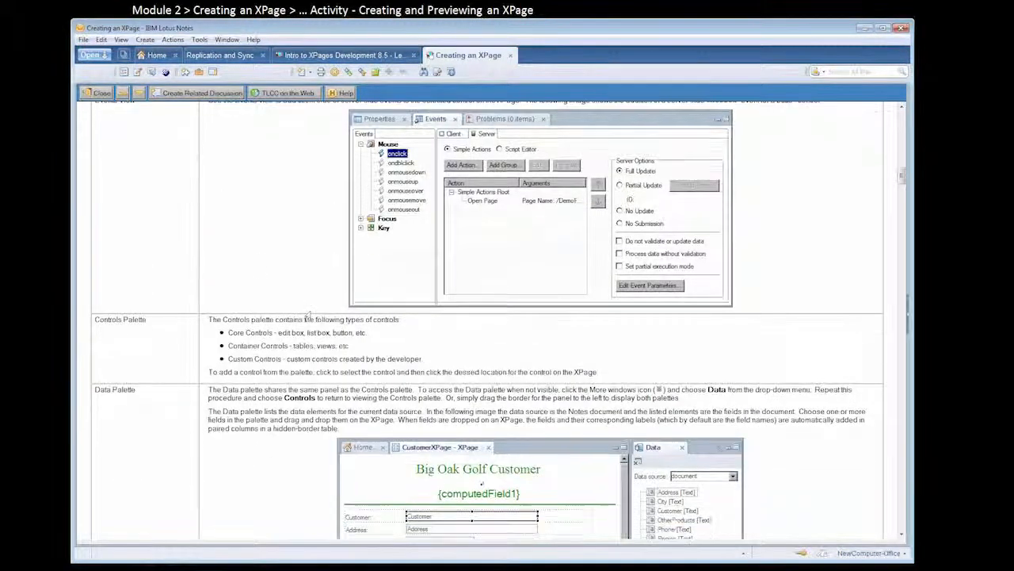
scroll("down", 3)
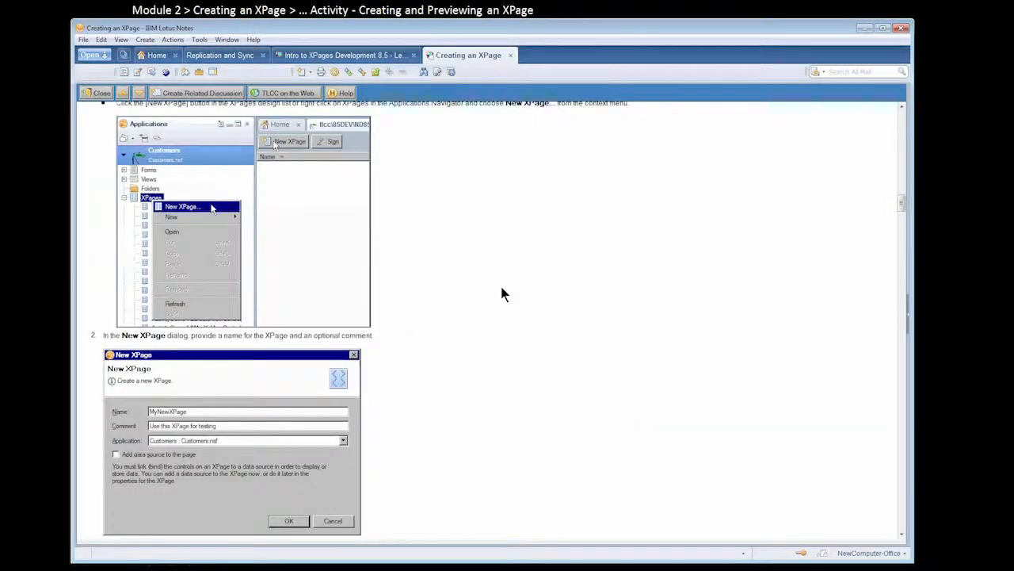
mouse_move(308, 310)
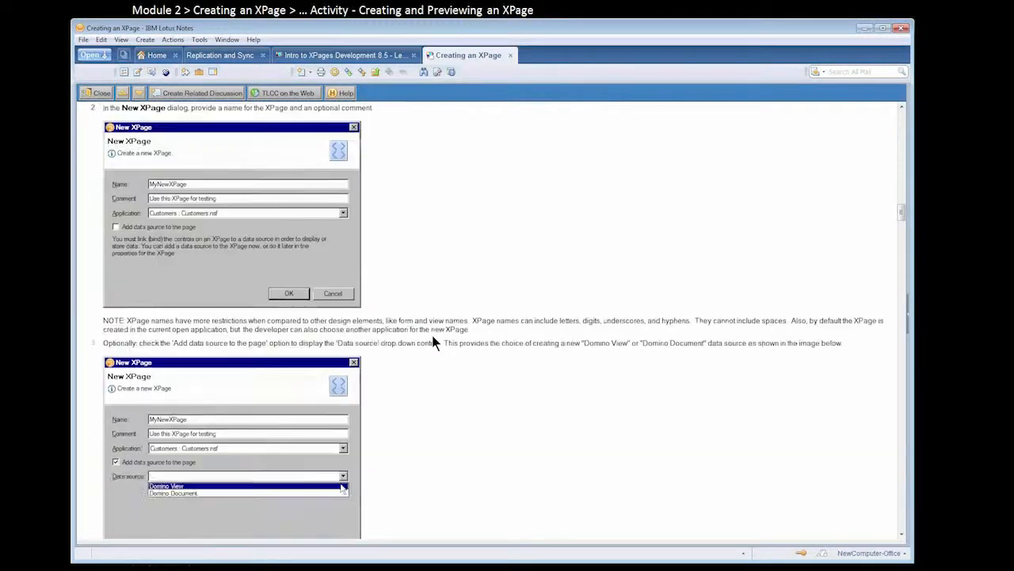
left_click(349, 55)
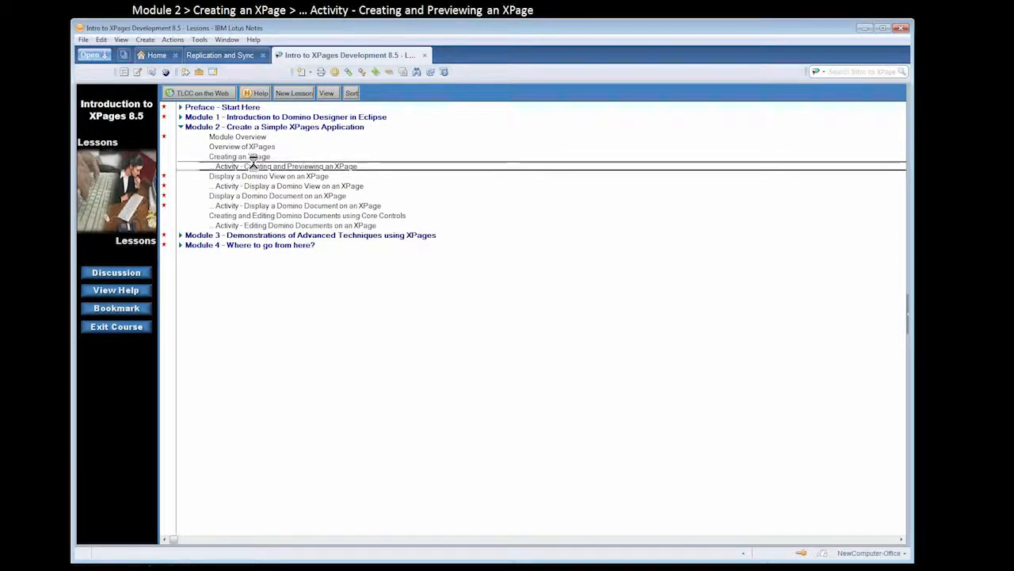
Open 'Activity - Creating and Previewing an XPage' under Module 2
double_click(287, 166)
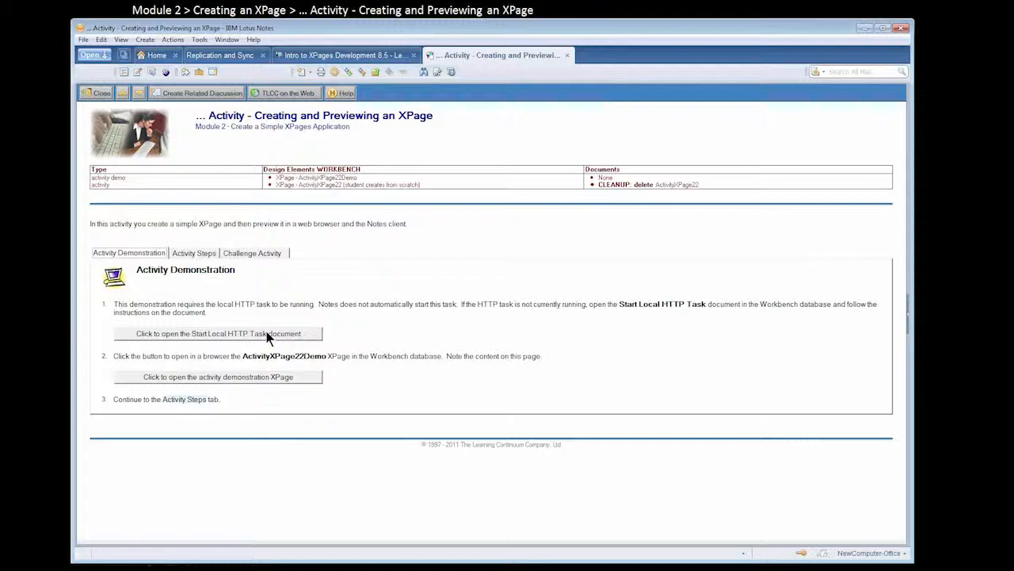
mouse_move(229, 333)
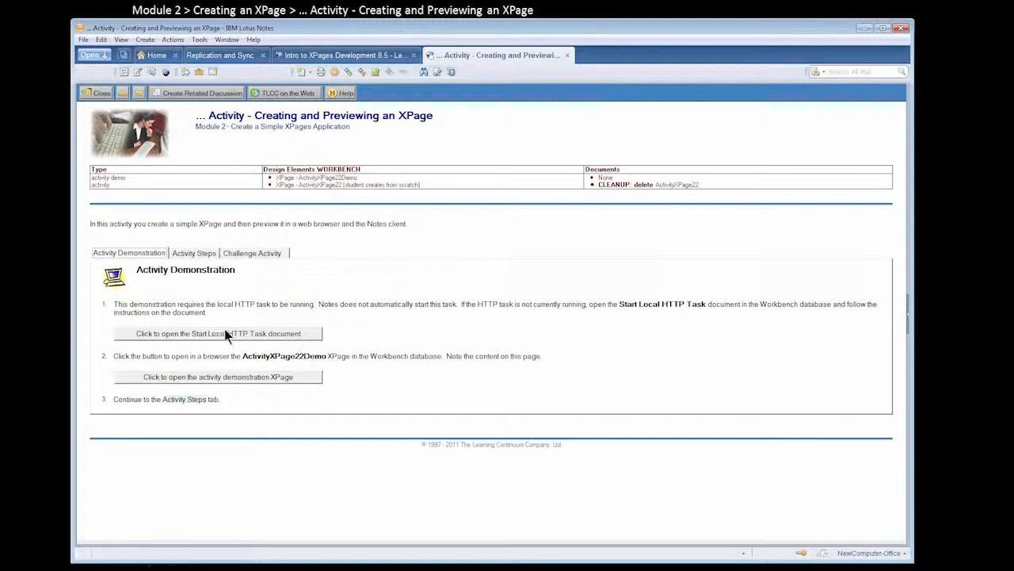
mouse_move(250, 387)
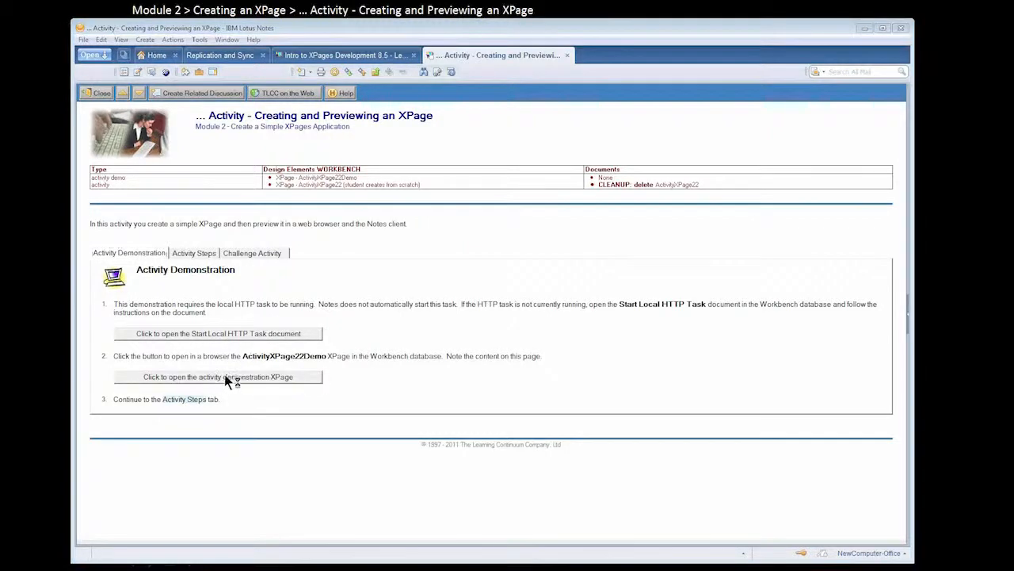
Launch the ActivityXPage22Demo demonstration page in Firefox
left_click(218, 377)
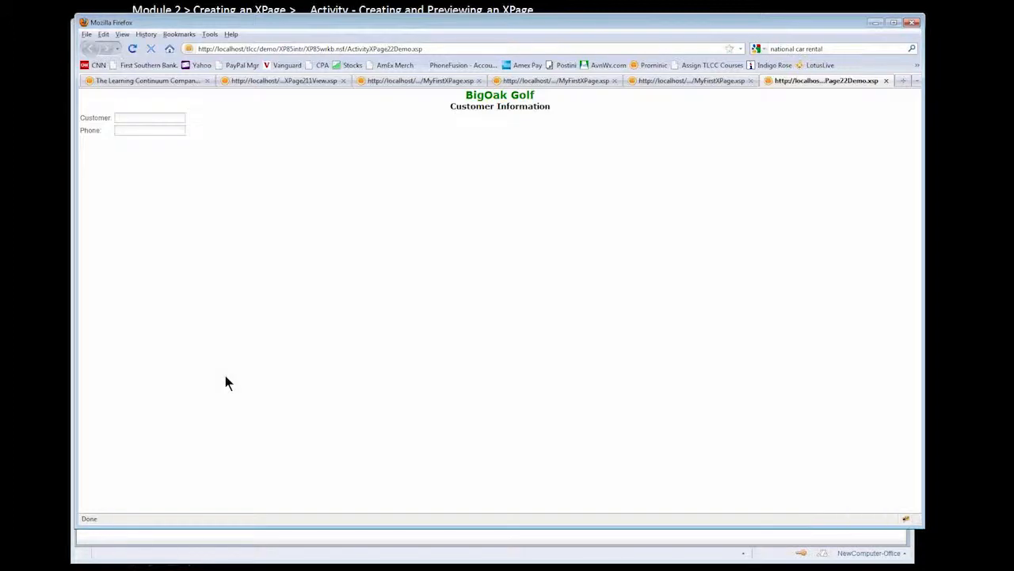
mouse_move(491, 139)
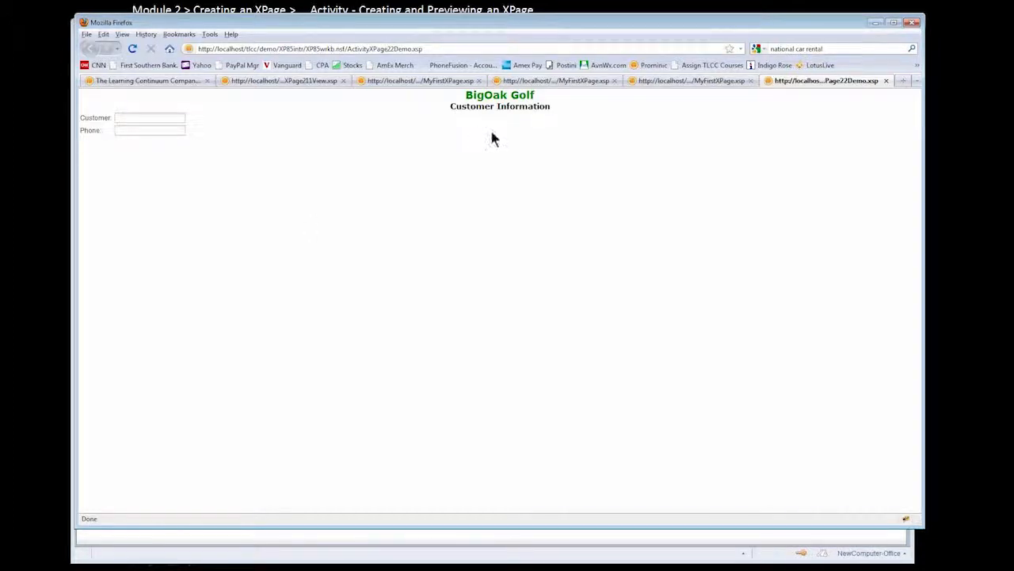
mouse_move(448, 156)
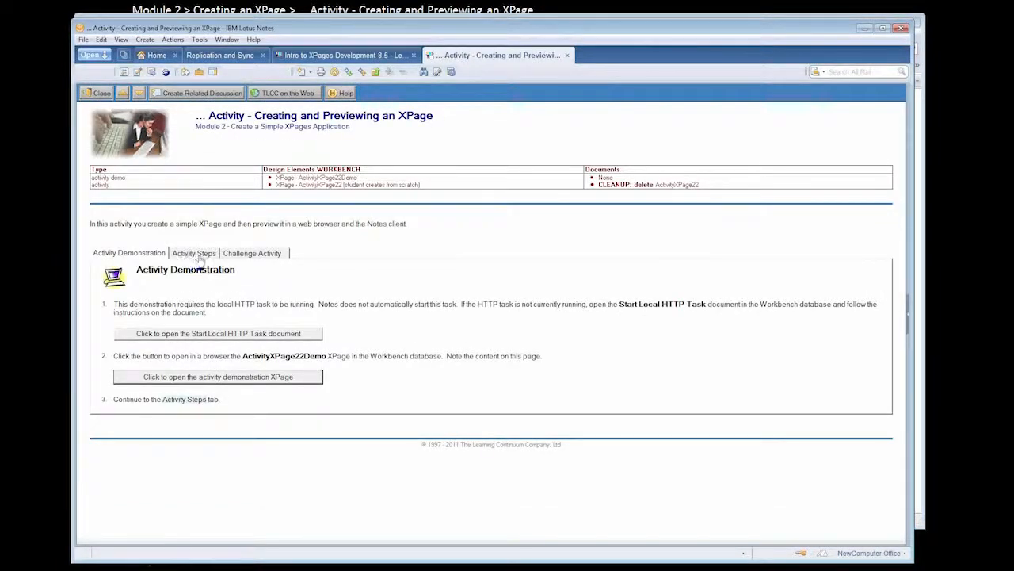
Read the Activity Steps instructions and launch the XP85INTR Workbench database for Domino Designer
left_click(193, 253)
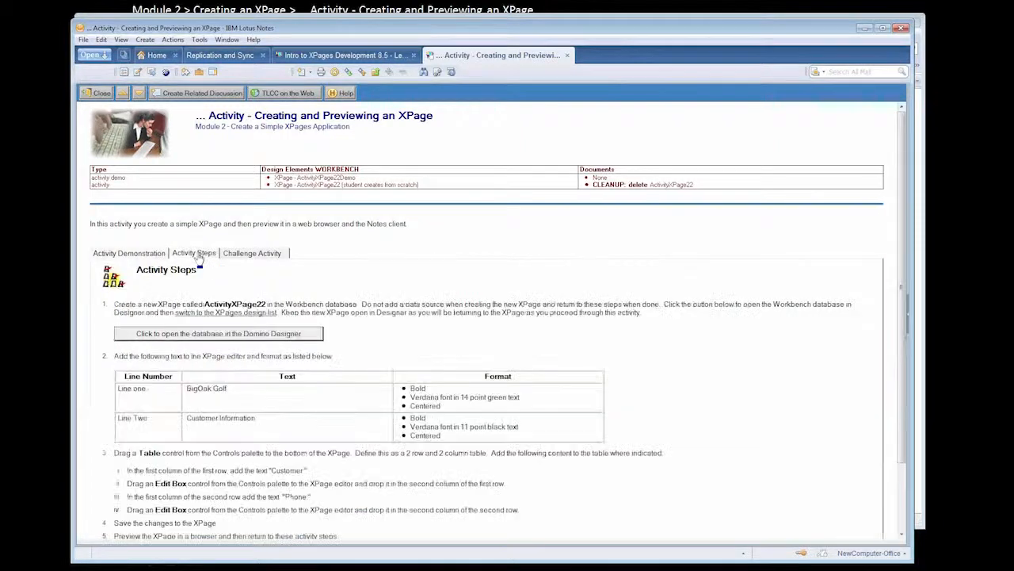
scroll("down", 3)
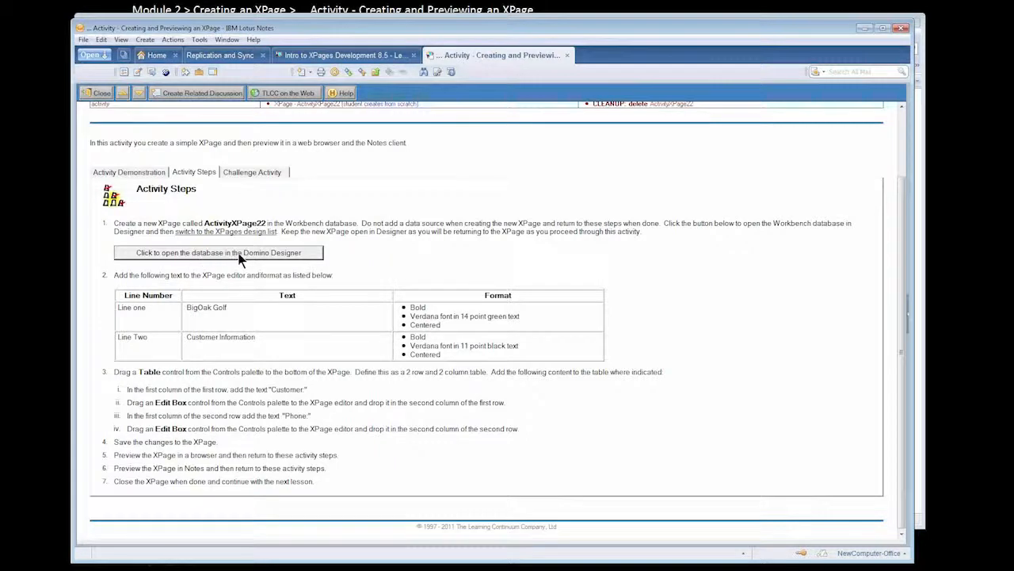
left_click(218, 253)
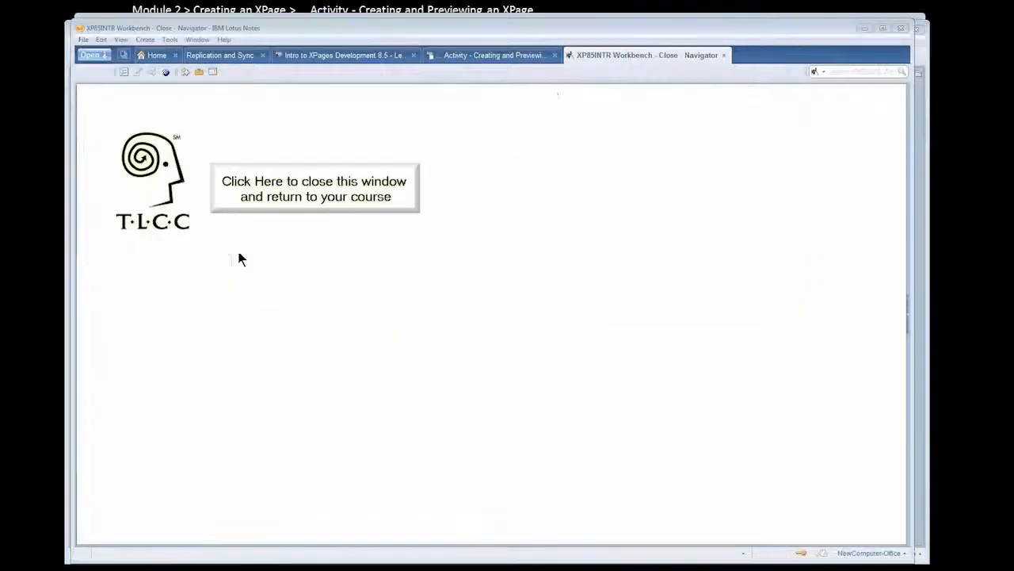
Close the TLCC navigator and open the XP85INTR Workbench XPages list in Designer
left_click(314, 189)
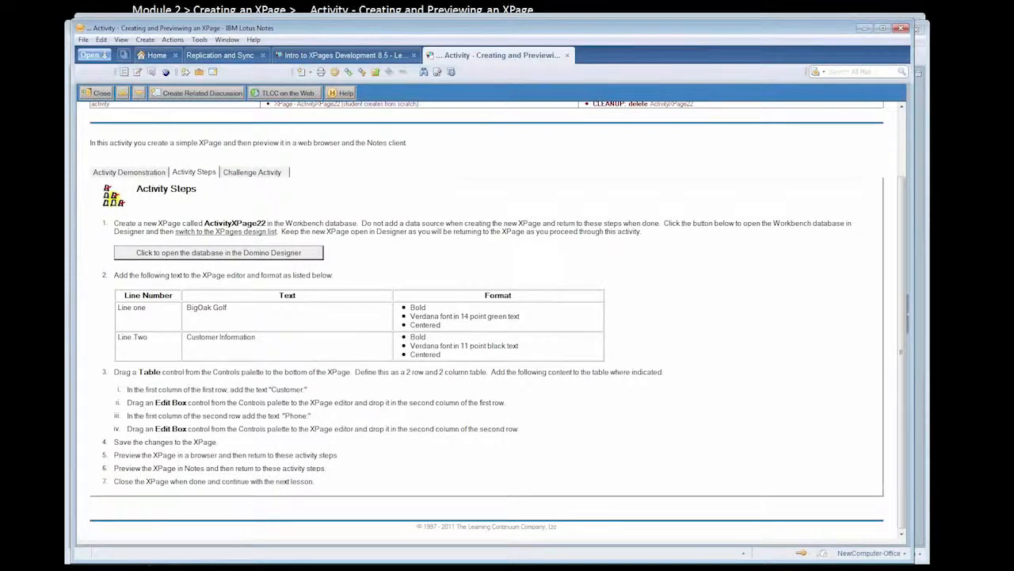
left_click(218, 252)
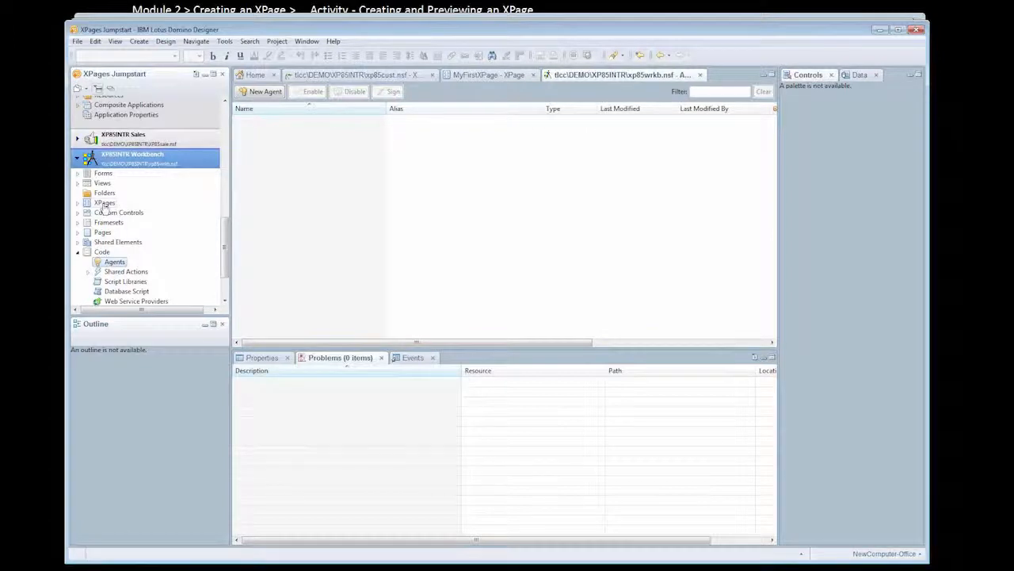
left_click(104, 202)
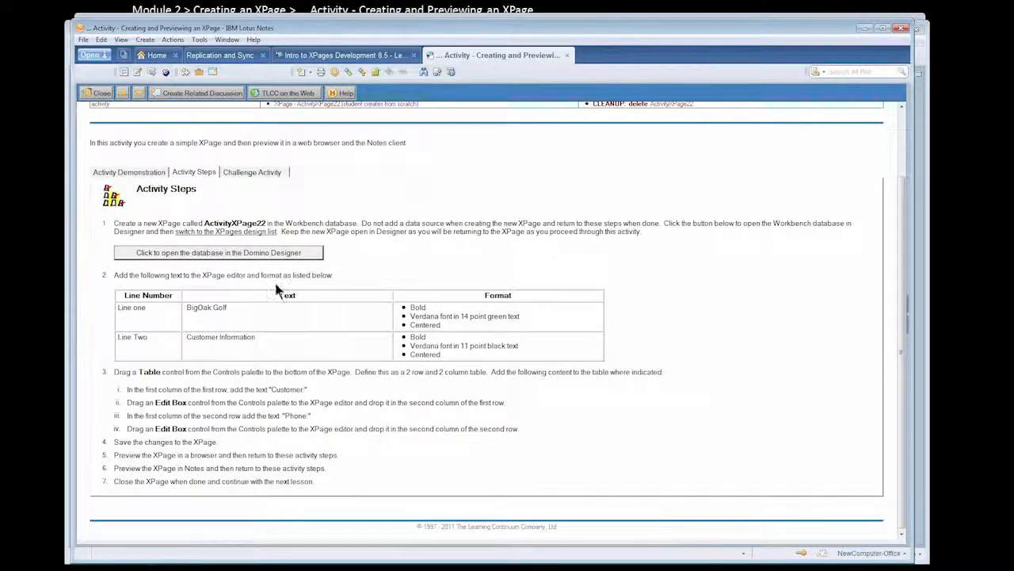
mouse_move(244, 332)
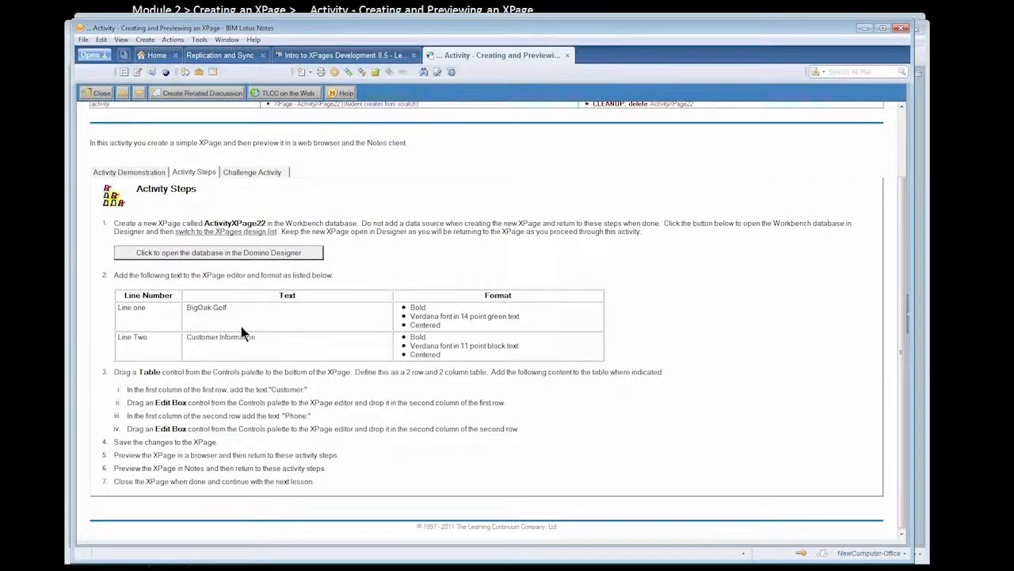
mouse_move(210, 358)
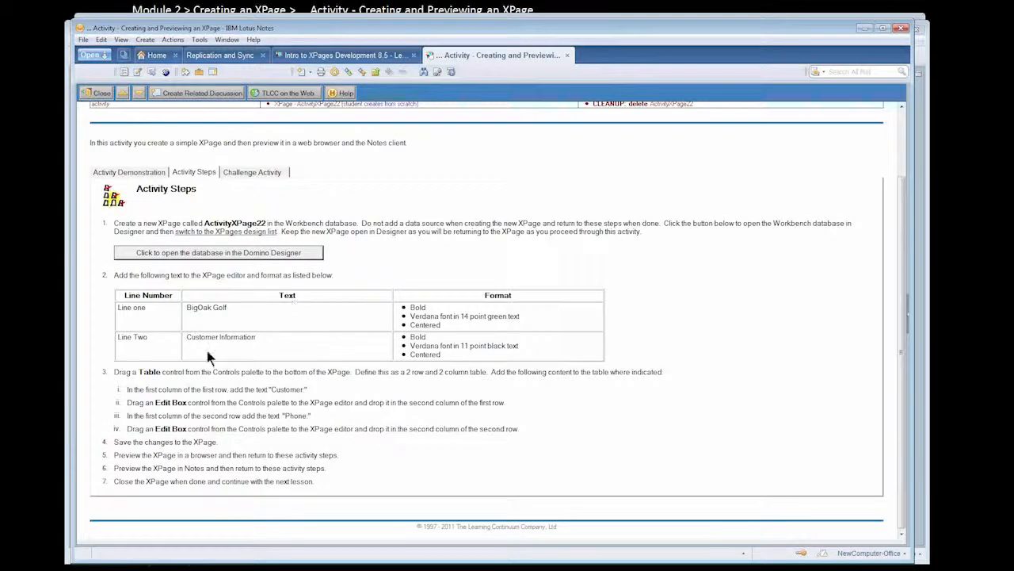
mouse_move(55, 442)
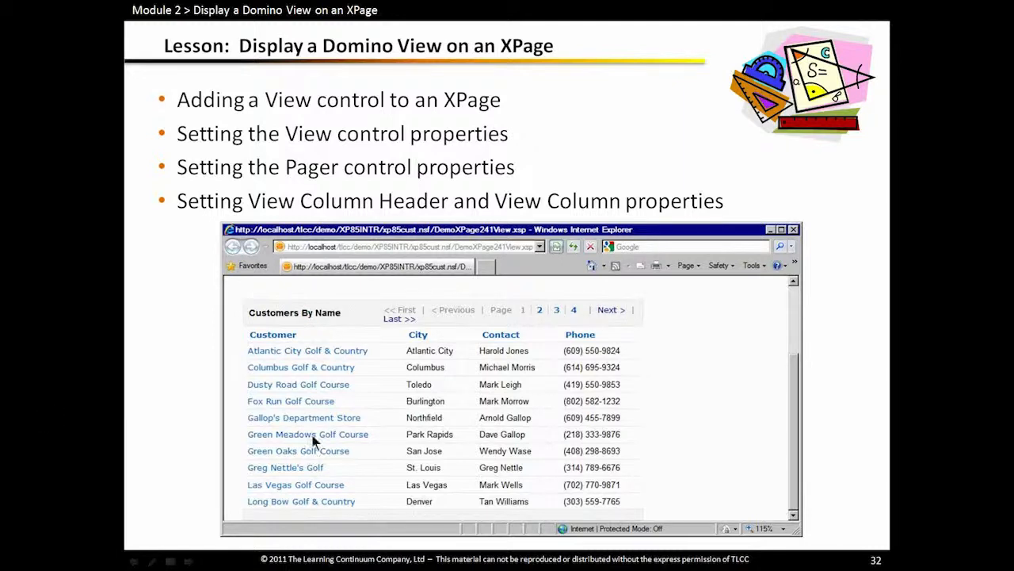
mouse_move(297, 424)
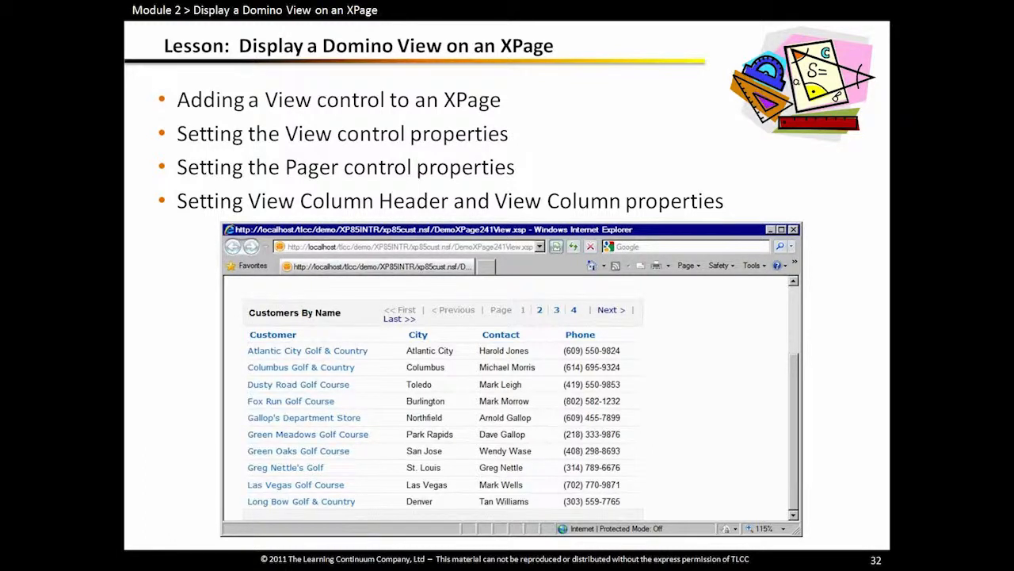
Advance the lesson slideshow toward slide 35, Method 1 - Use the Controls Palette
key("Right")
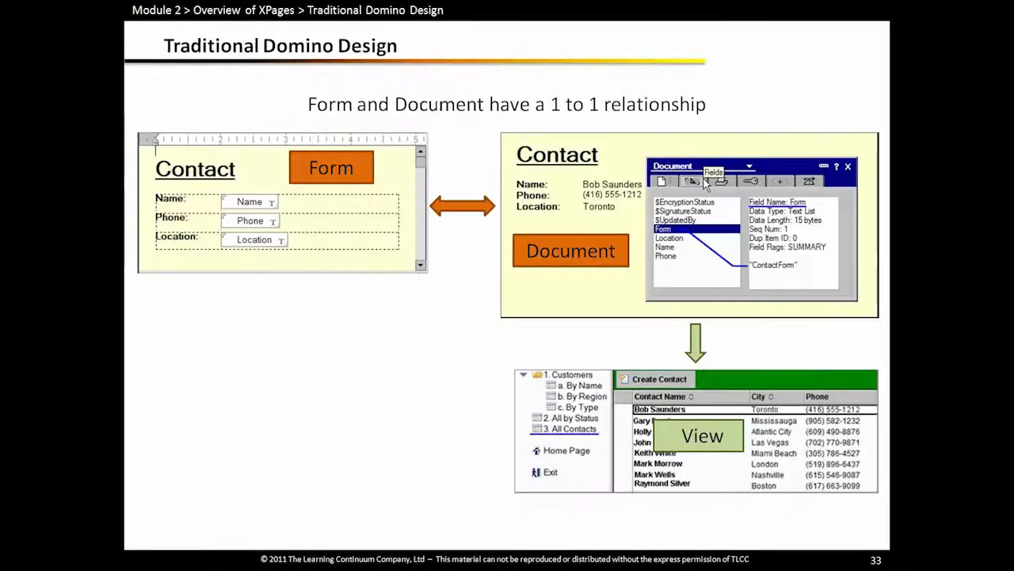
mouse_move(692, 467)
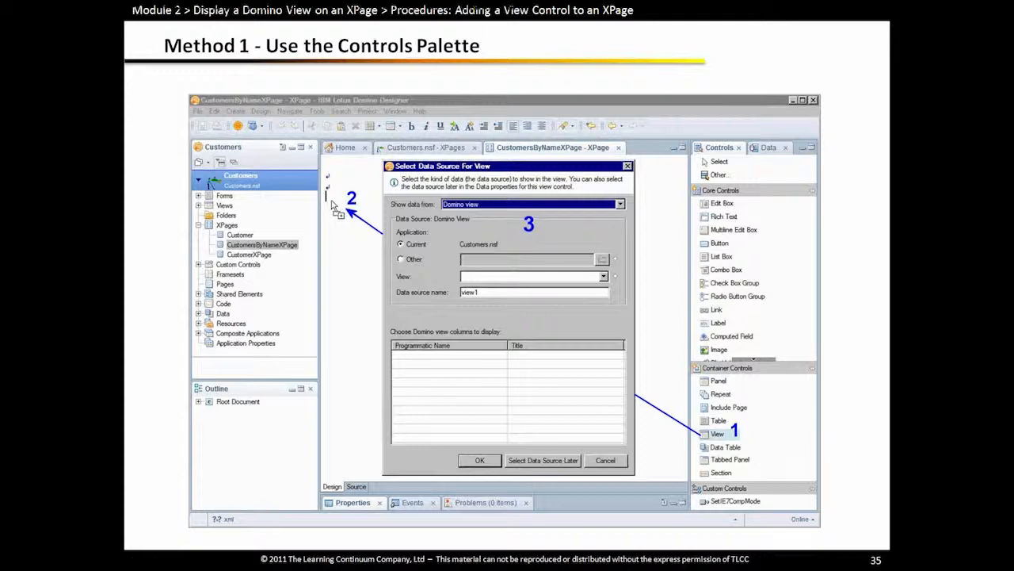
Go to slide 36, Method 2 - Use the Data Palette
key("right")
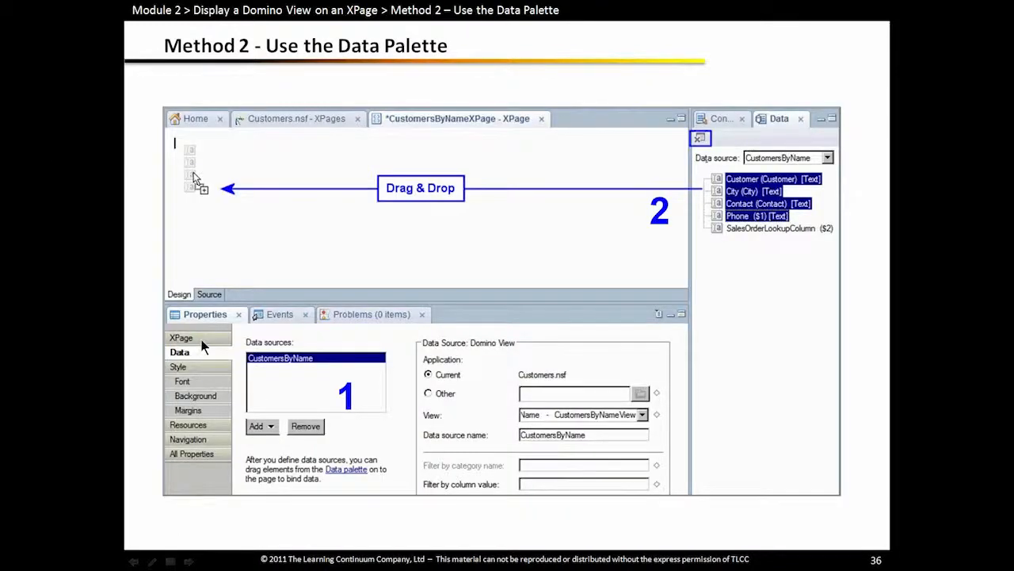
mouse_move(464, 387)
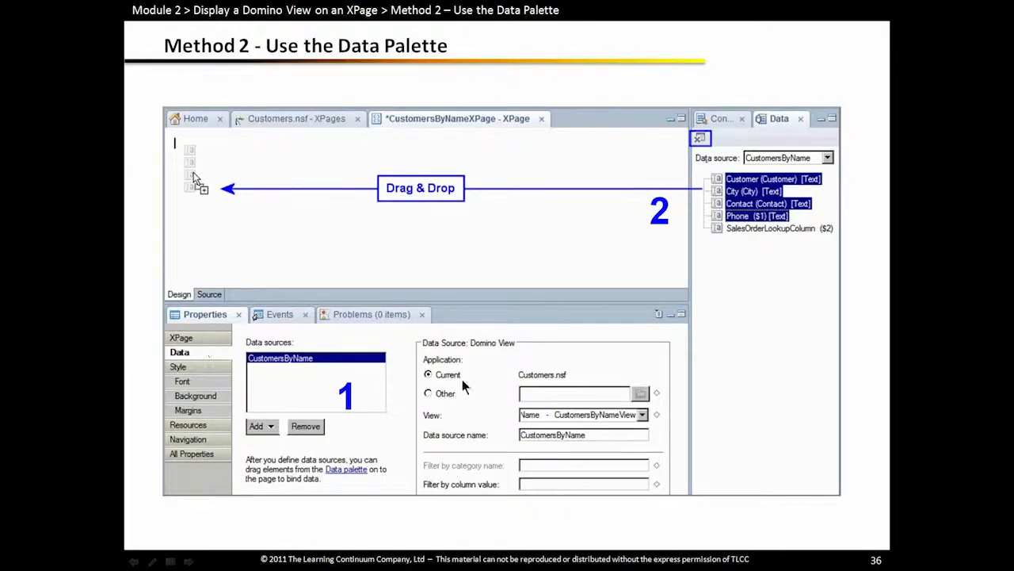
mouse_move(444, 383)
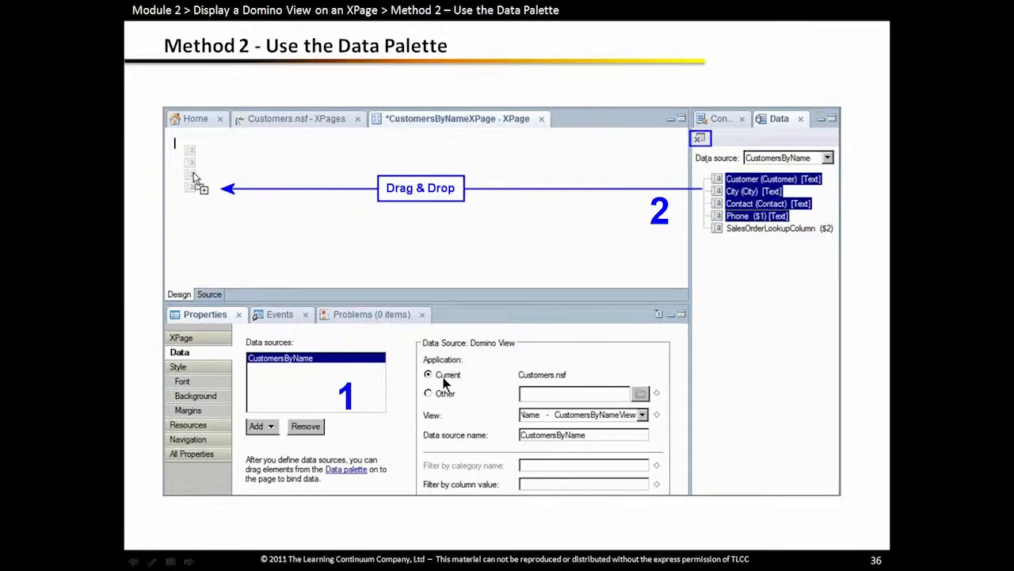
mouse_move(448, 400)
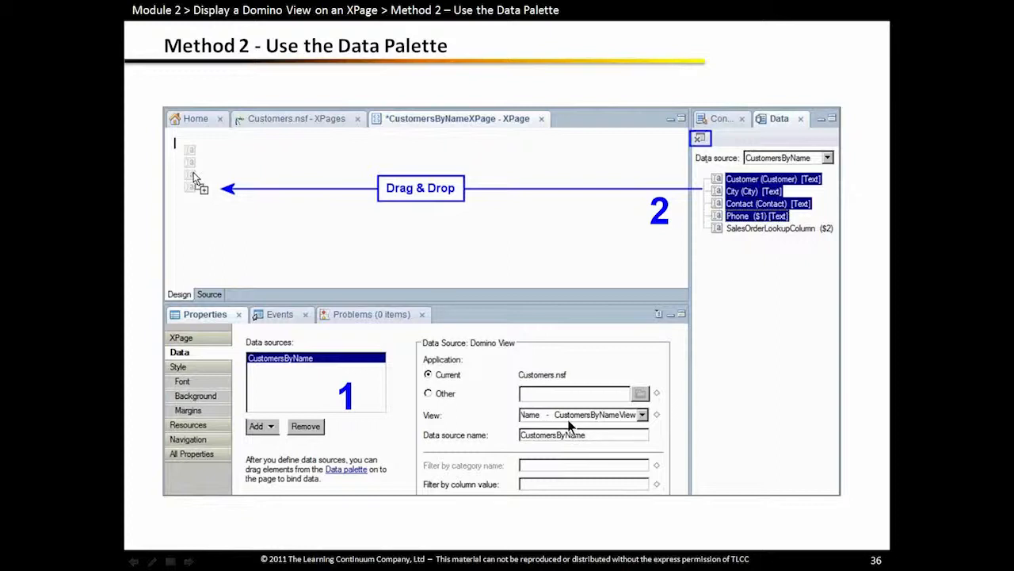
mouse_move(785, 135)
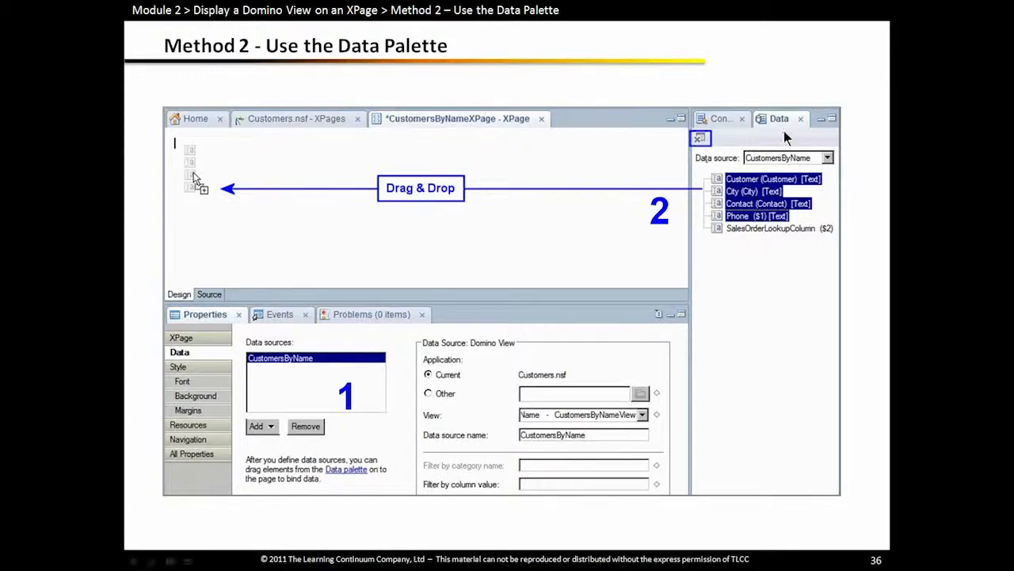
mouse_move(791, 221)
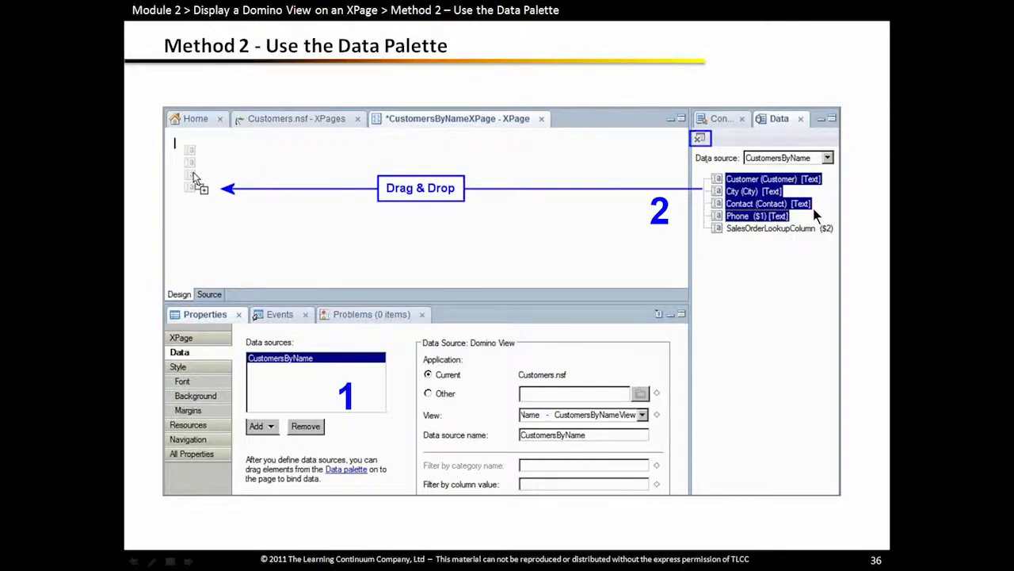
mouse_move(808, 222)
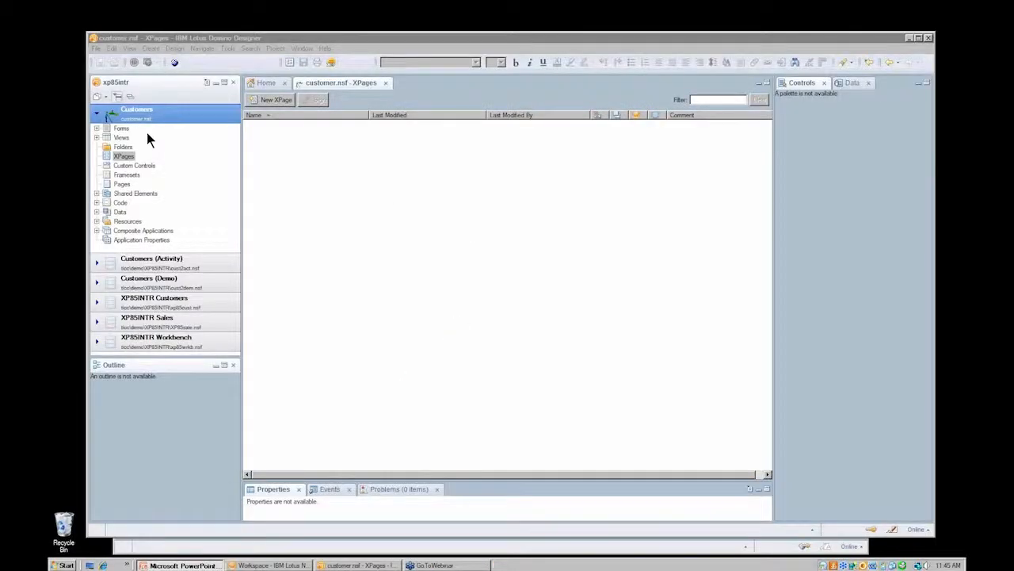
mouse_move(178, 331)
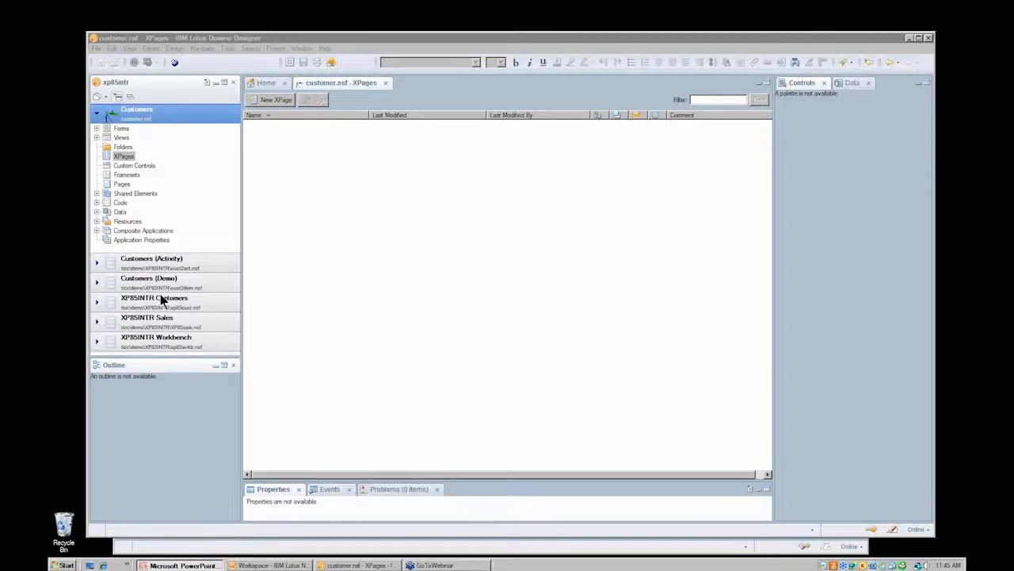
mouse_move(146, 292)
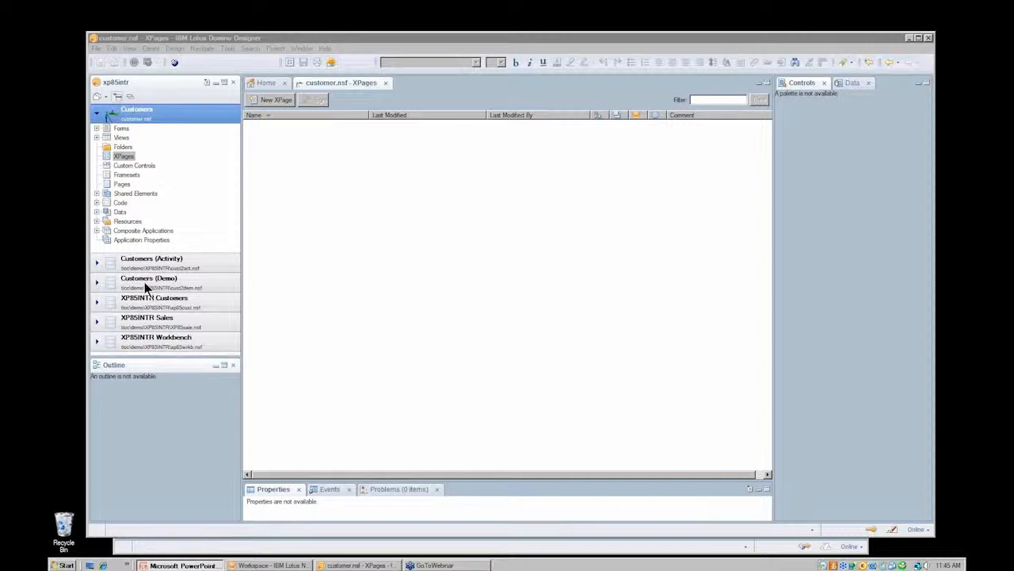
mouse_move(147, 127)
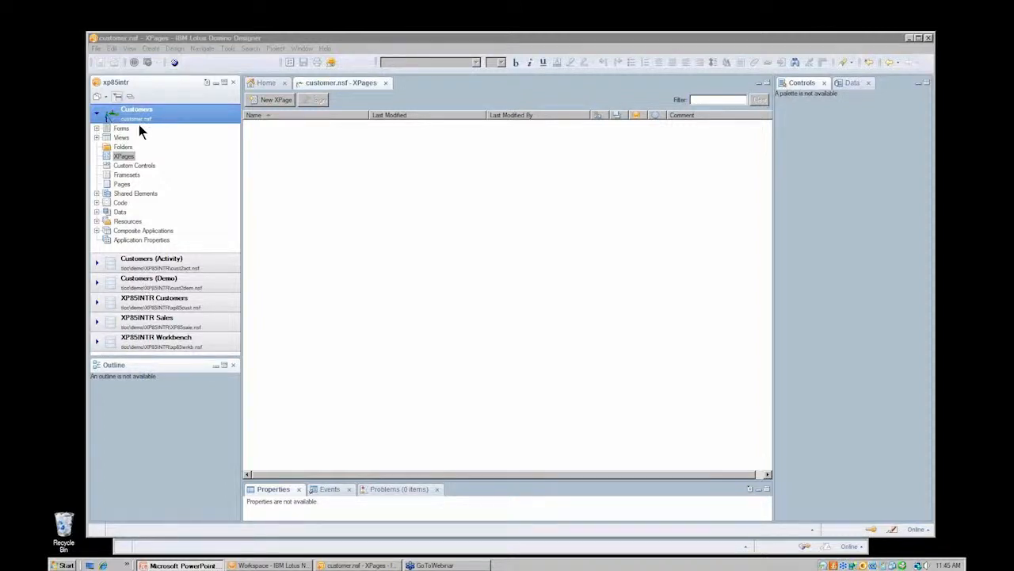
mouse_move(129, 171)
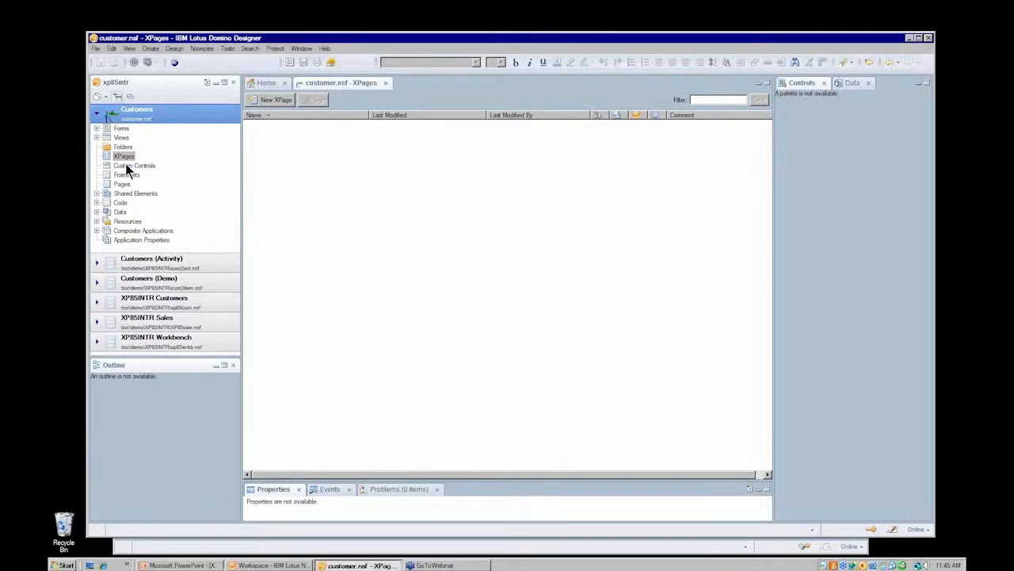
Select Custom Controls, expand Views, and select 1. Customers\a. By Name
left_click(135, 164)
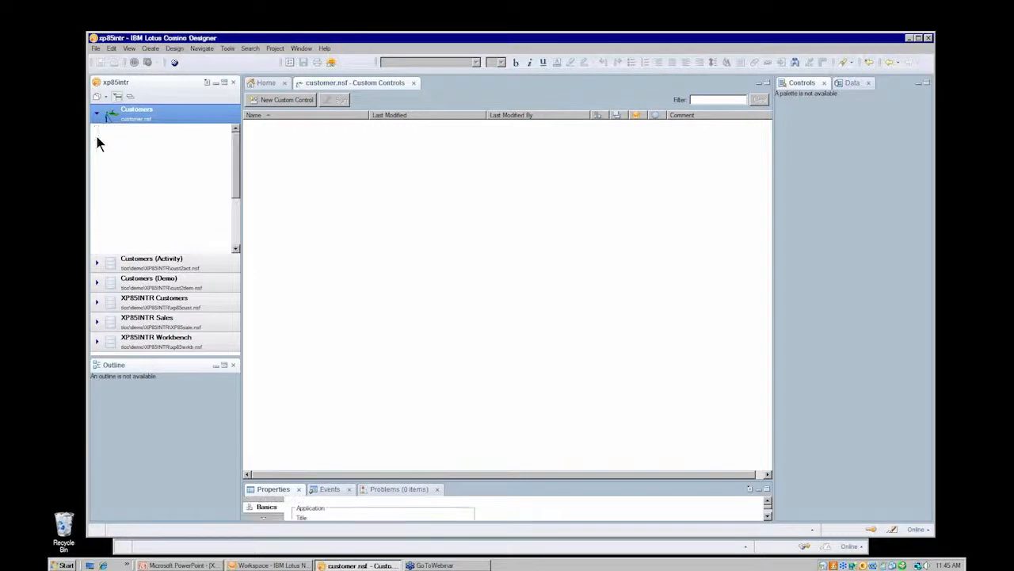
left_click(97, 113)
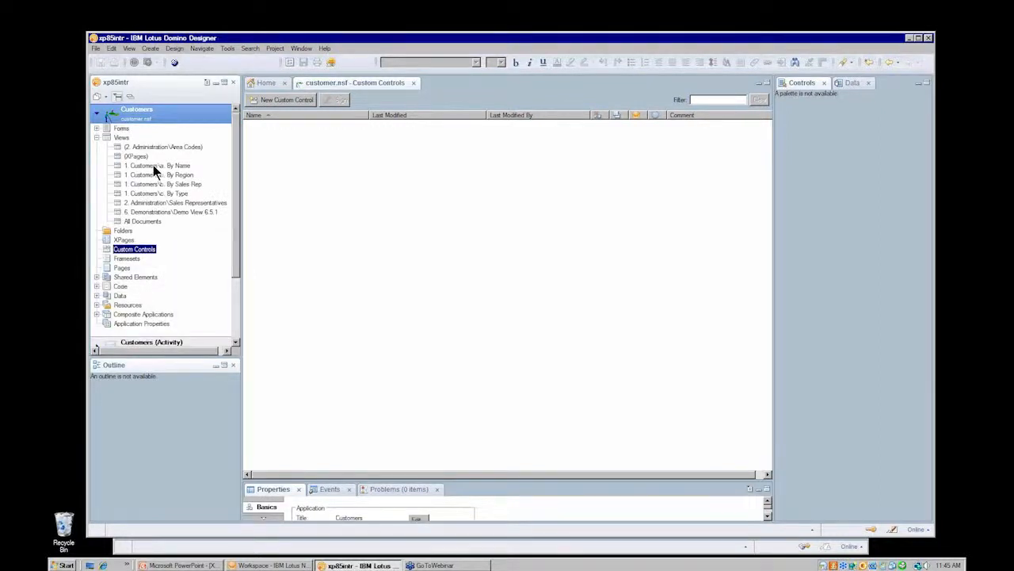
left_click(158, 165)
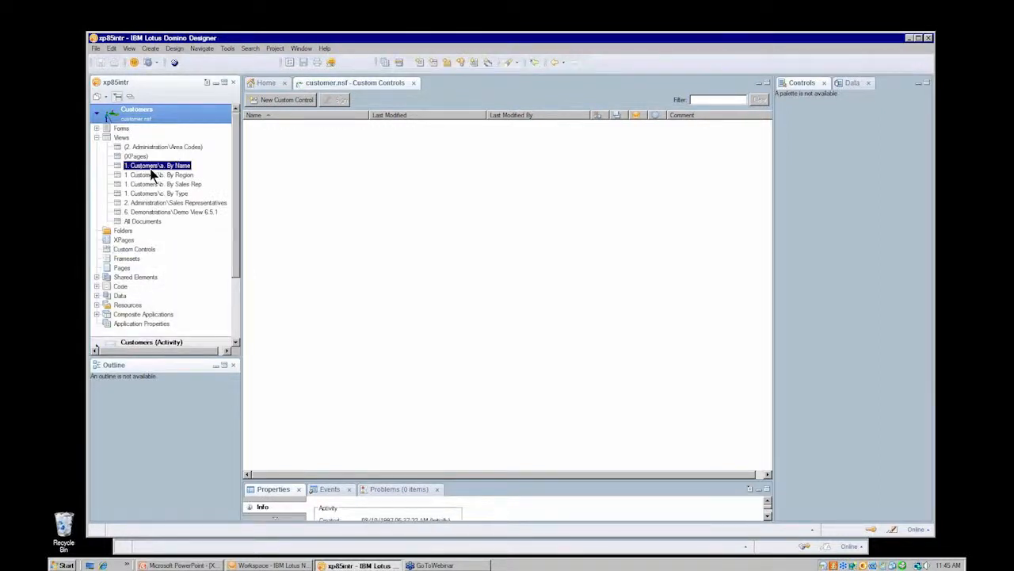
mouse_move(170, 167)
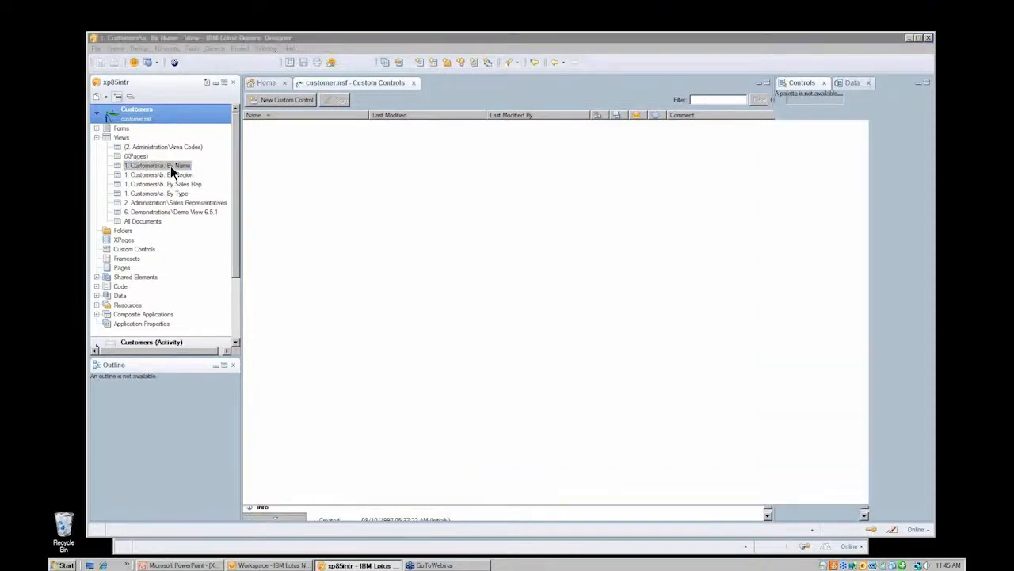
Inspect the City, Contact and Phone columns of 1. Customers\a. By Name, then return to XPages
double_click(159, 165)
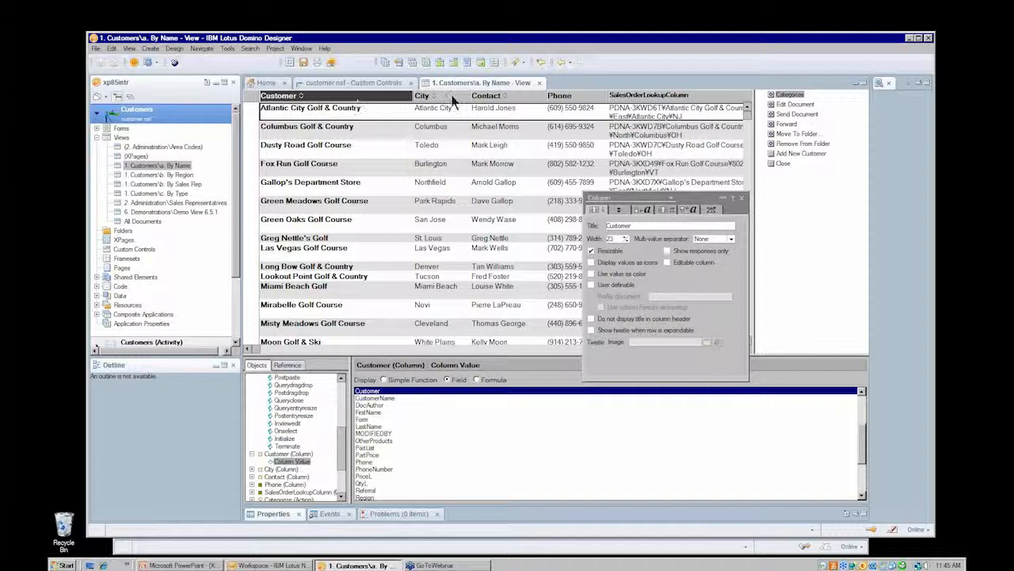
left_click(423, 95)
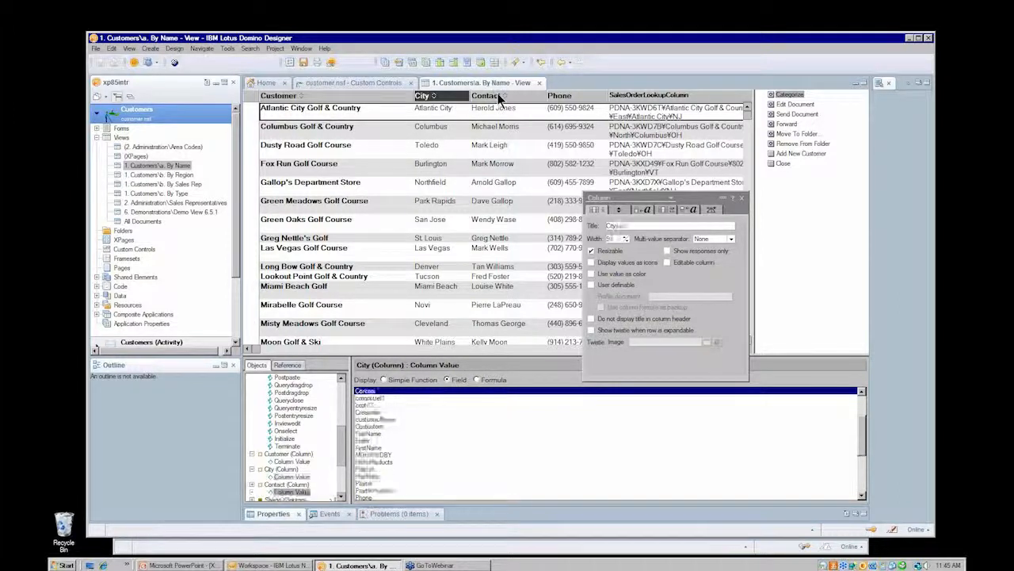
left_click(489, 95)
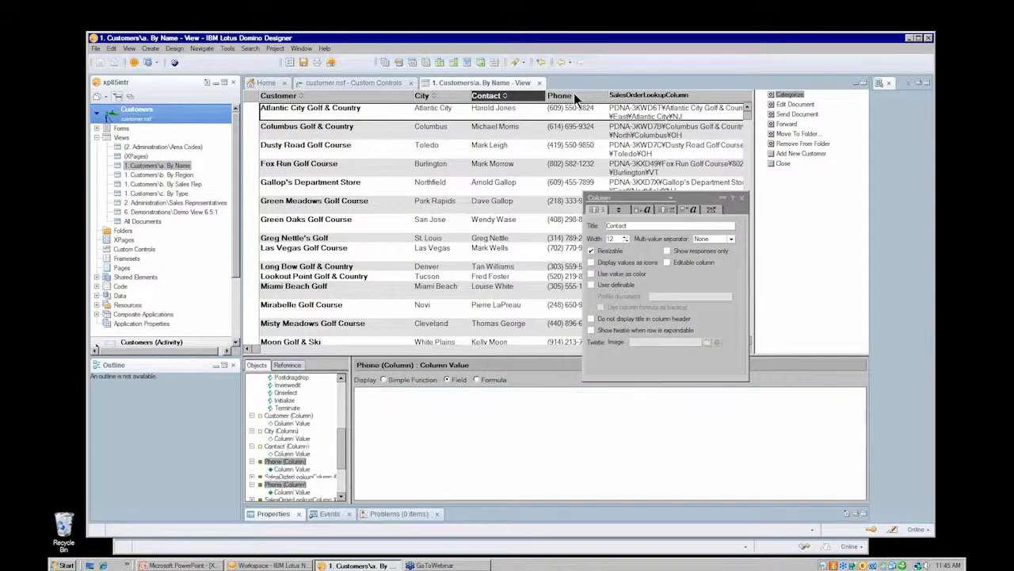
left_click(648, 95)
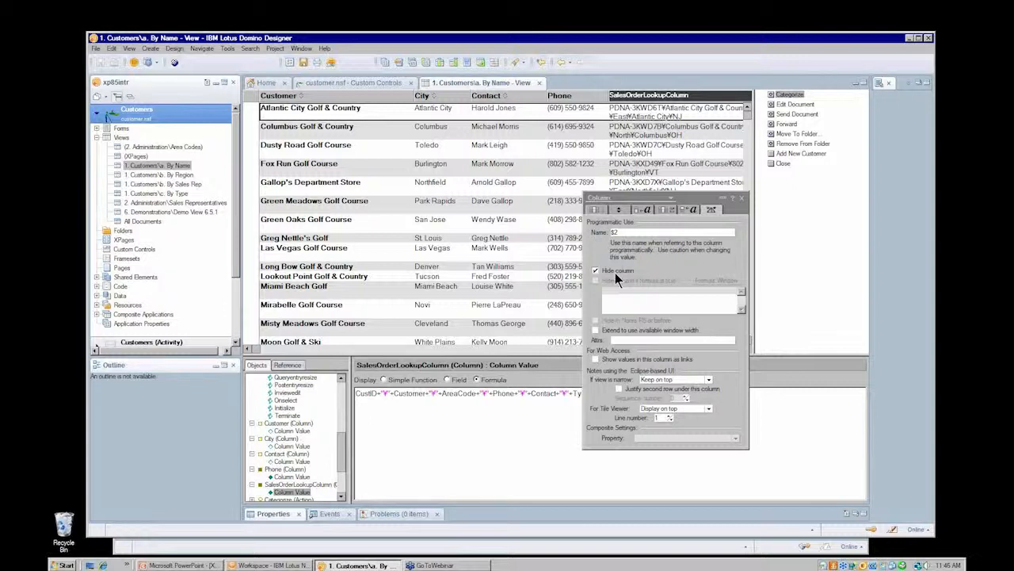
mouse_move(591, 166)
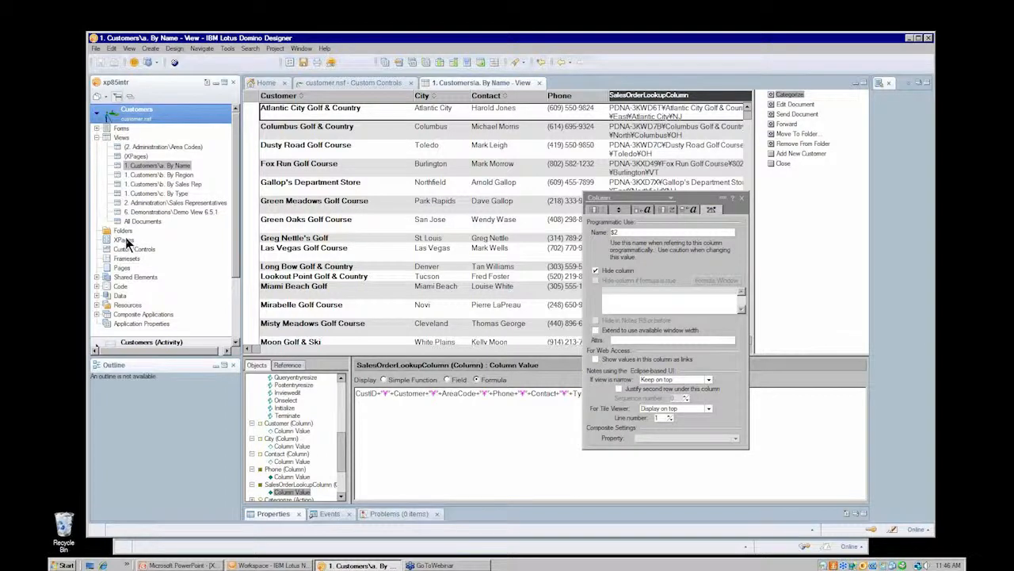
left_click(125, 239)
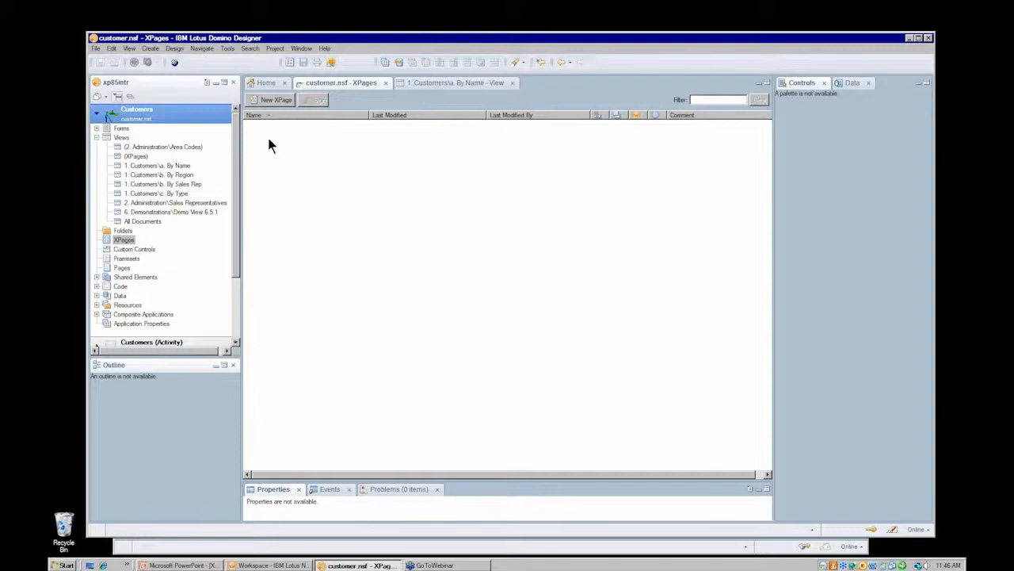
mouse_move(285, 139)
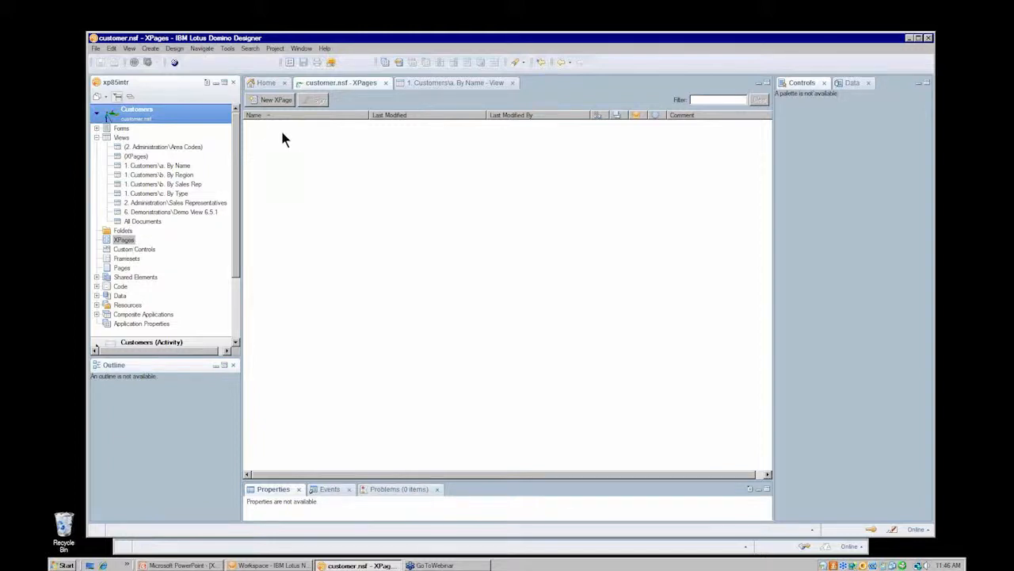
mouse_move(286, 164)
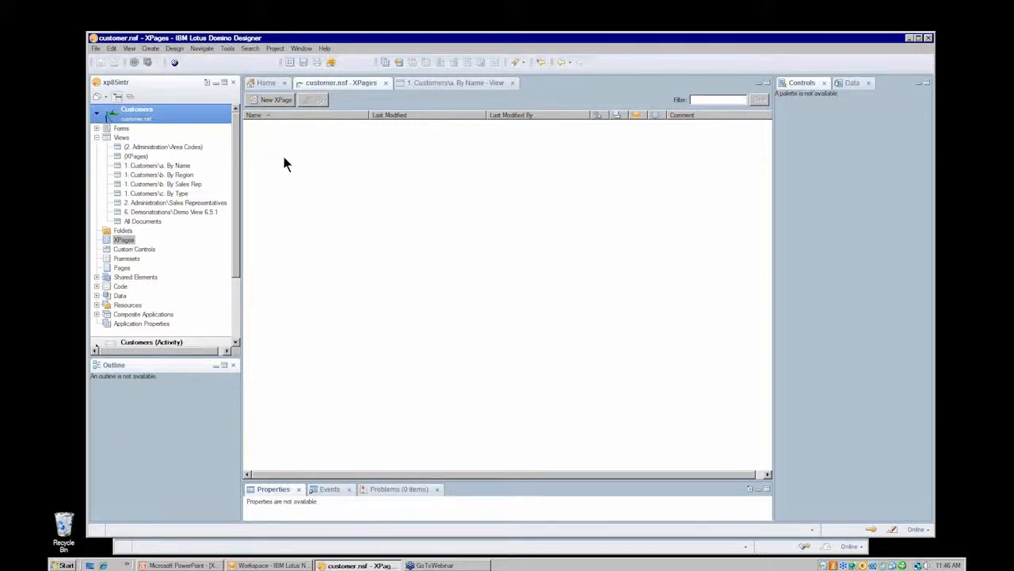